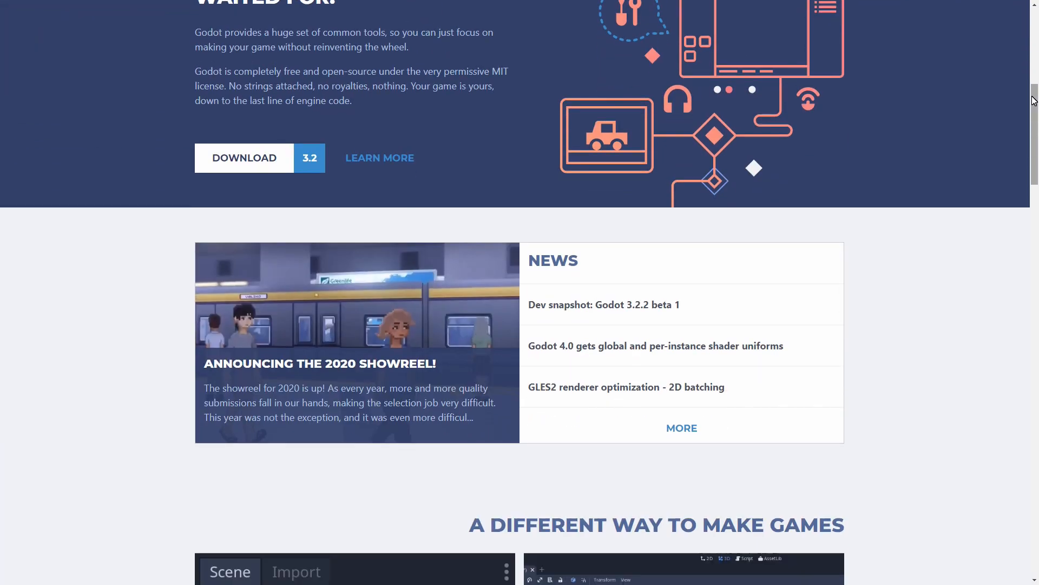
Download the Linux Mono 64-bit Godot build from godotengine.org and look over the Godot folders.
scroll("down", 3)
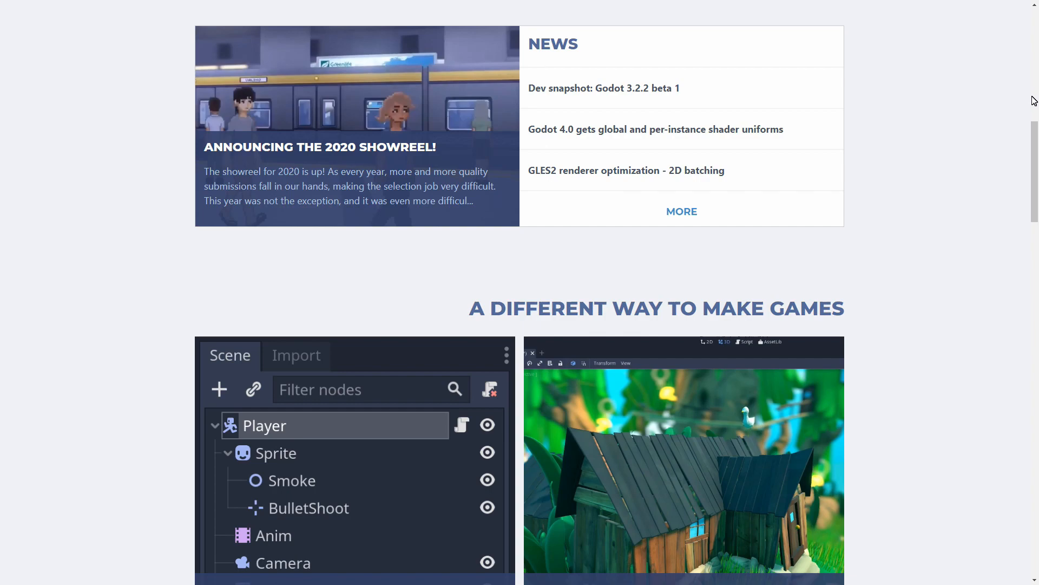
scroll("down", 3)
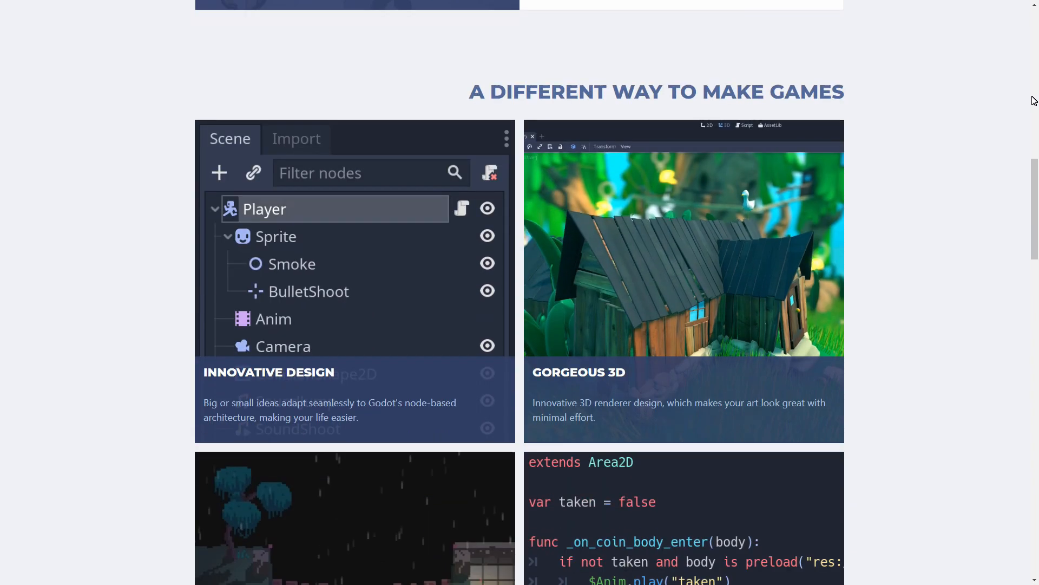
scroll("down", 3)
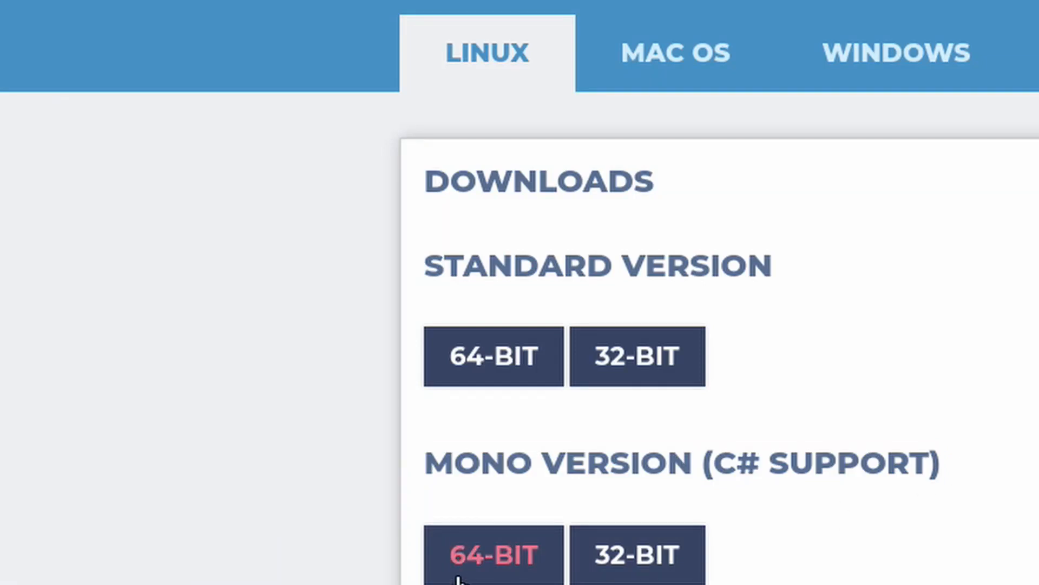
mouse_move(467, 561)
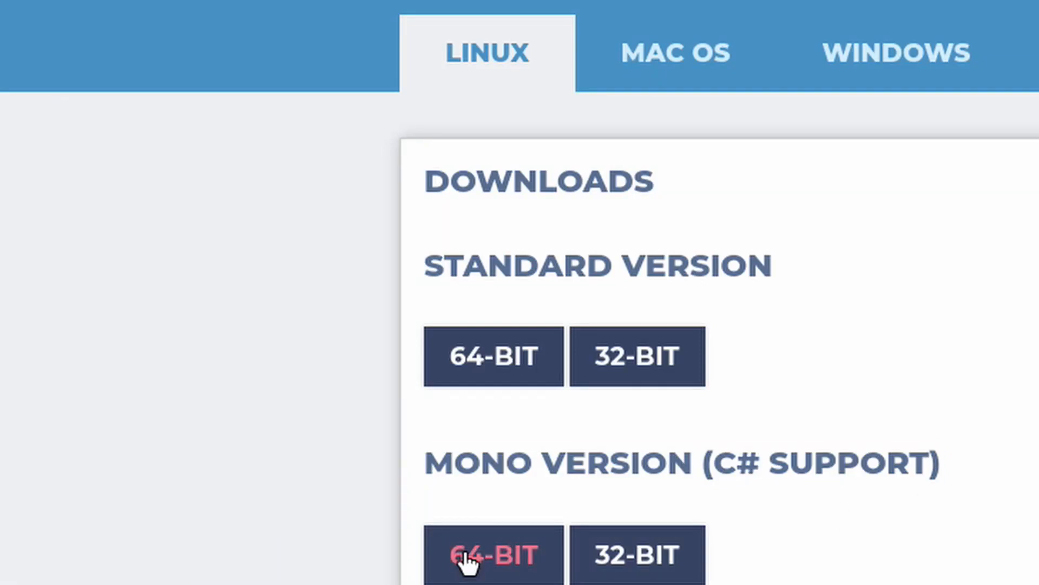
left_click(493, 556)
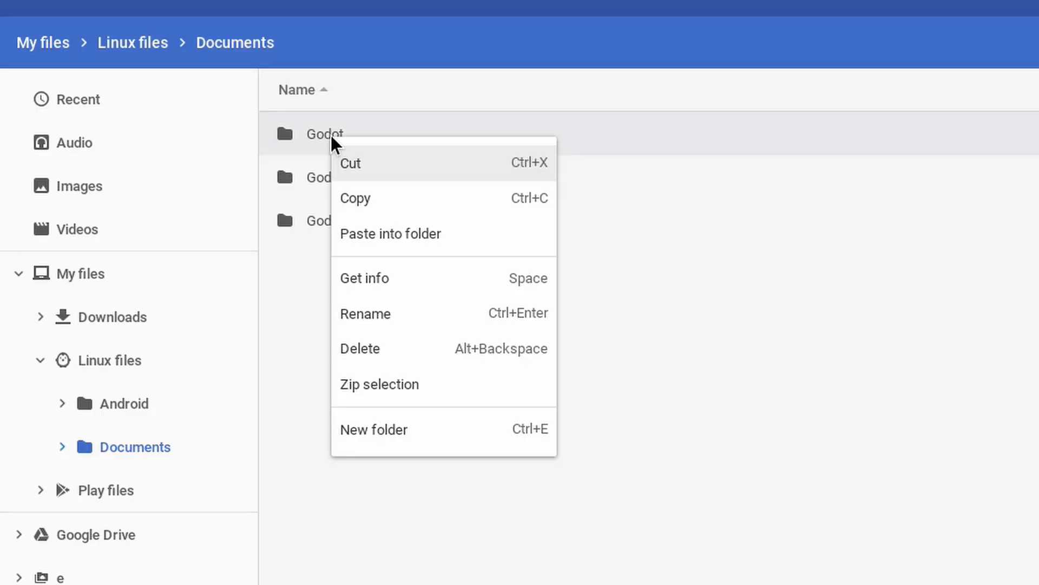
left_click(364, 277)
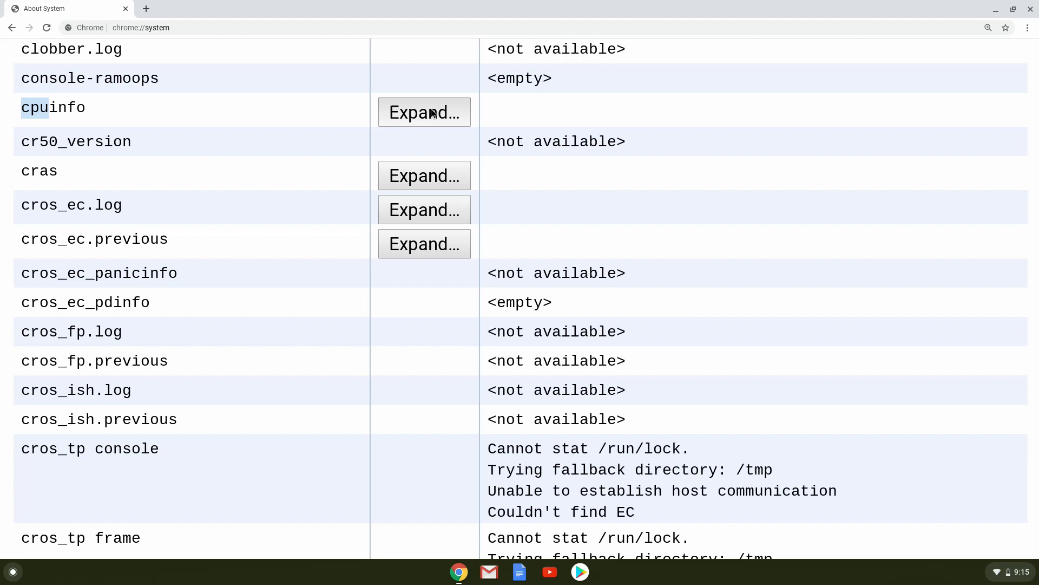
Expand the cpuinfo entry on chrome://system, revealing the Intel Celeron N3160.
left_click(424, 112)
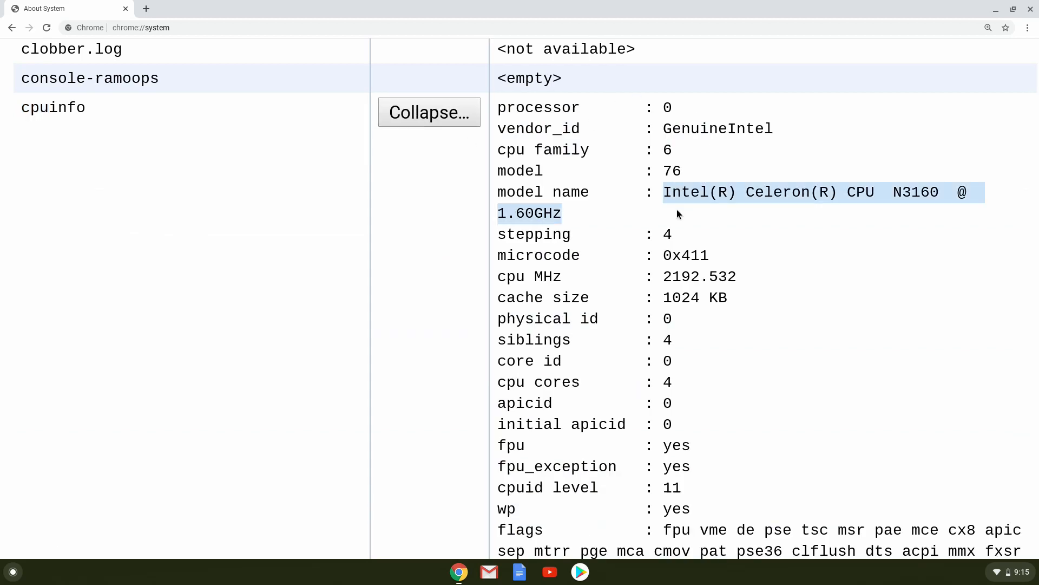
mouse_move(675, 260)
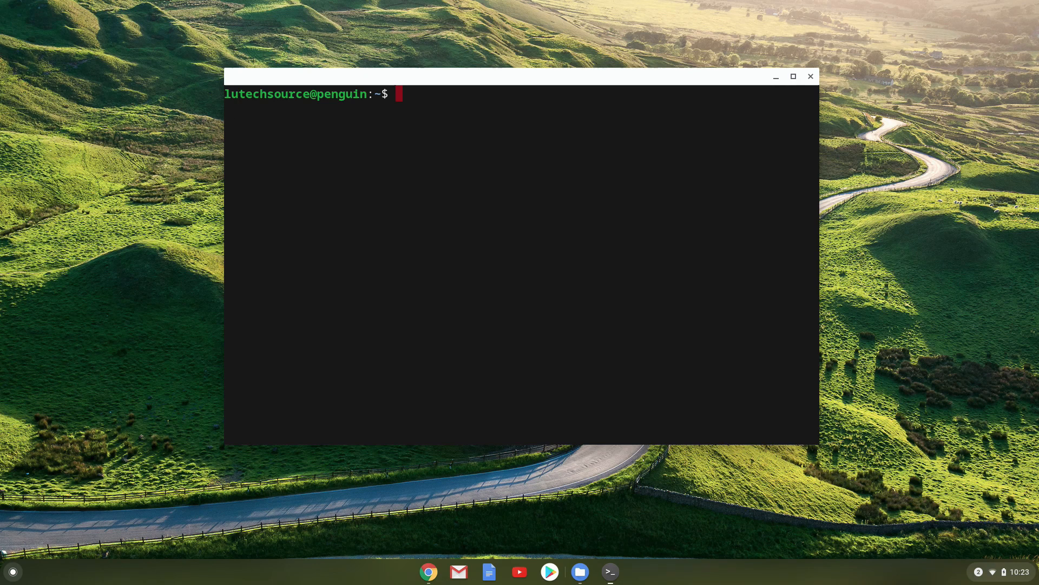
Run 'sudo apt-get install godot3' so the package installs and the prompt returns.
type("sud")
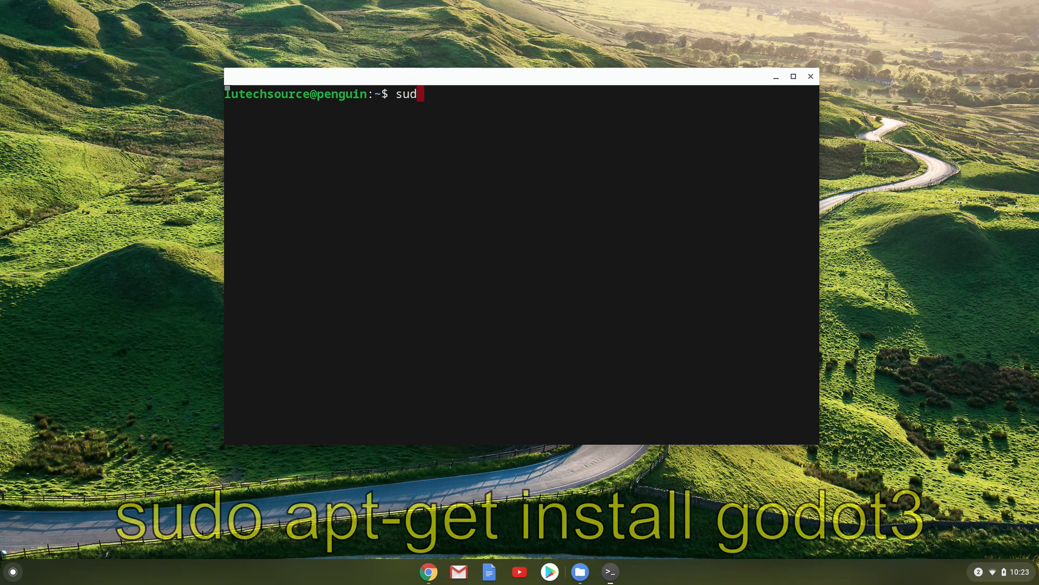
type("o apt")
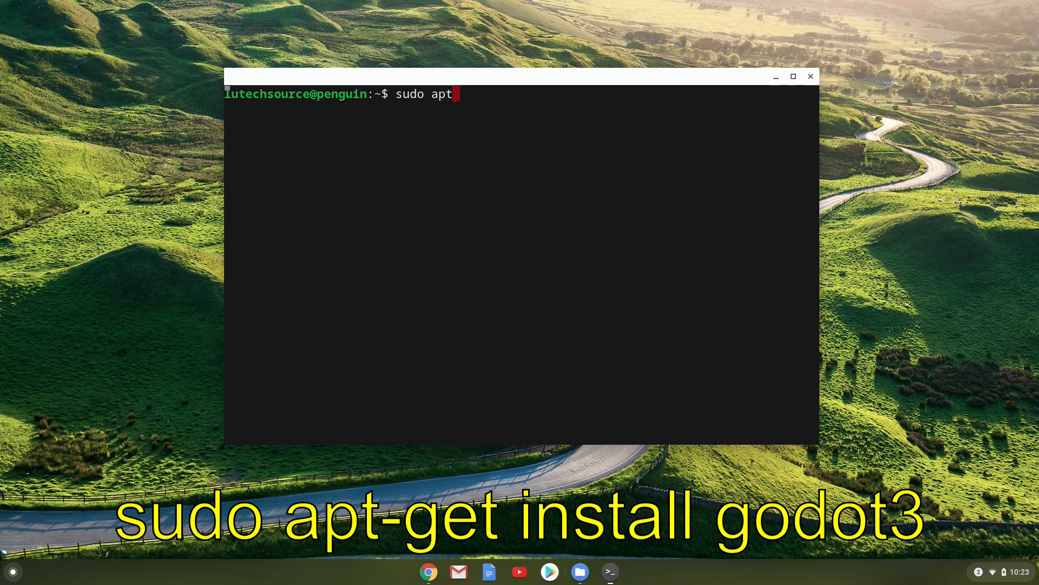
type("-get install")
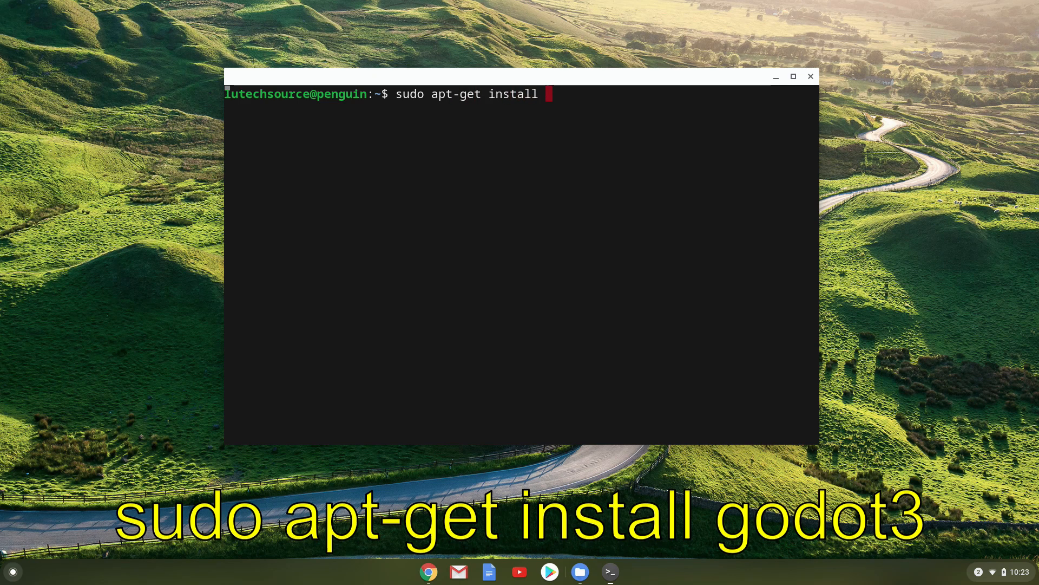
key("Return")
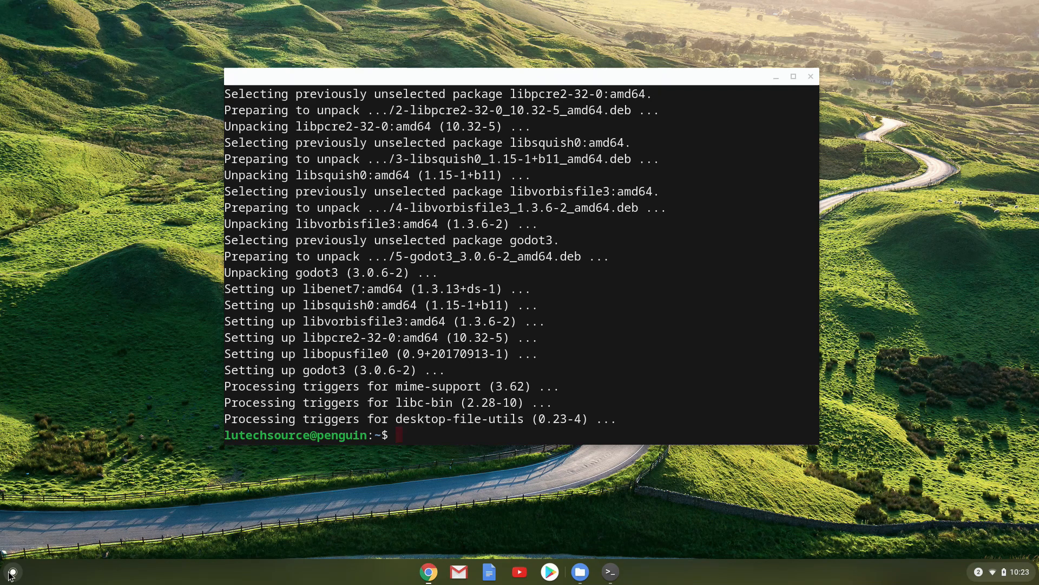
Launch the newly installed Godot Engine 3.0.6 from the app launcher.
left_click(11, 571)
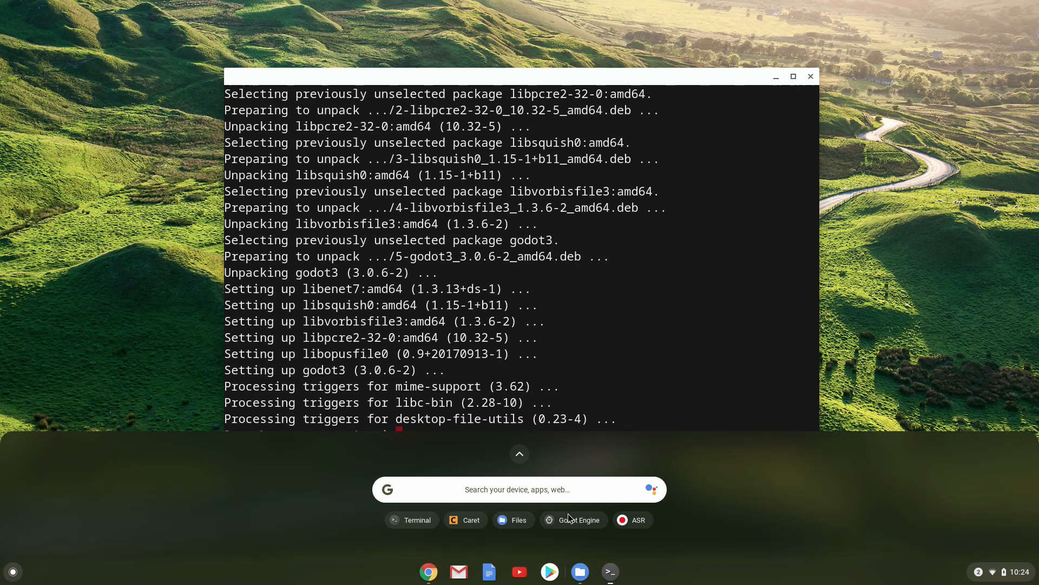
left_click(574, 520)
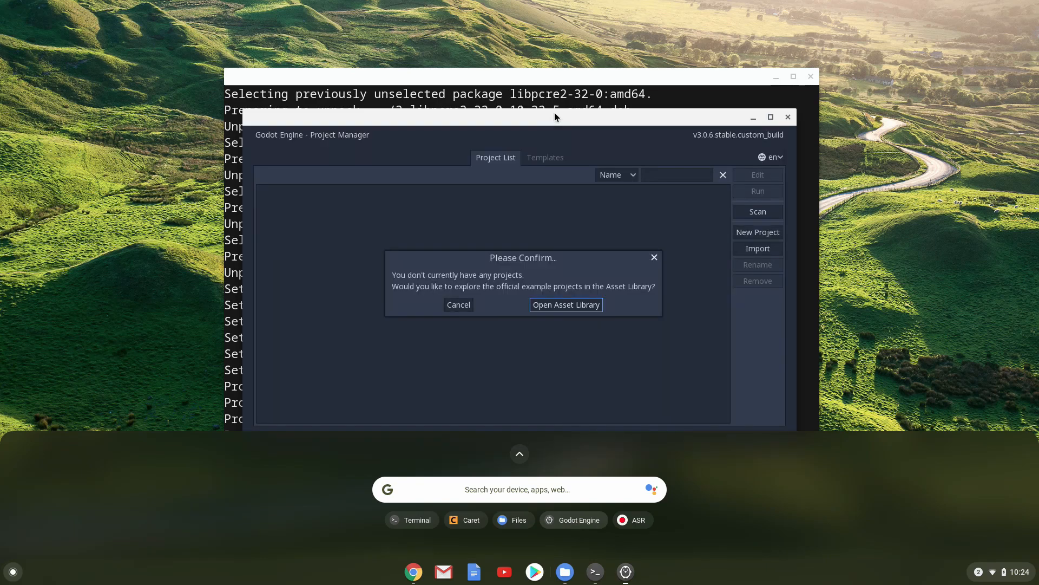
mouse_move(666, 124)
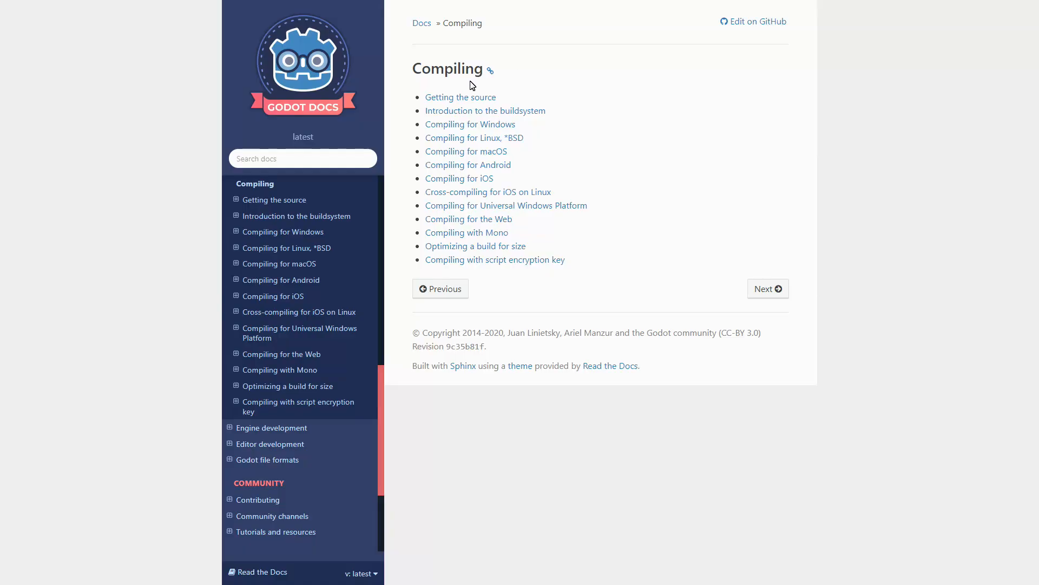
Bring up the Godot Docs Compiling page listing per-platform build guides.
left_click(460, 97)
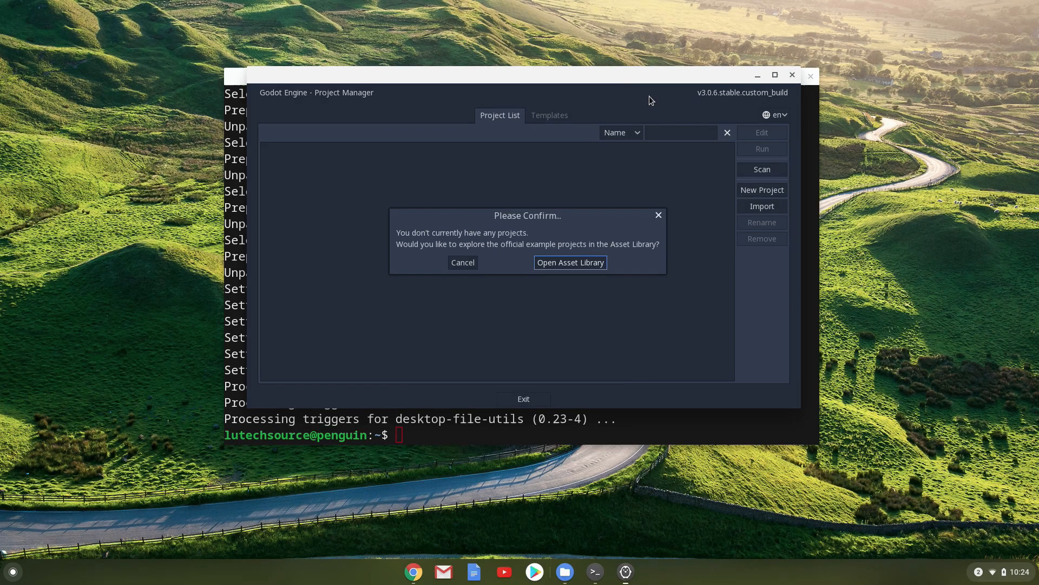
Cancel the no-projects confirmation, leaving the Project Manager's empty list.
left_click(462, 262)
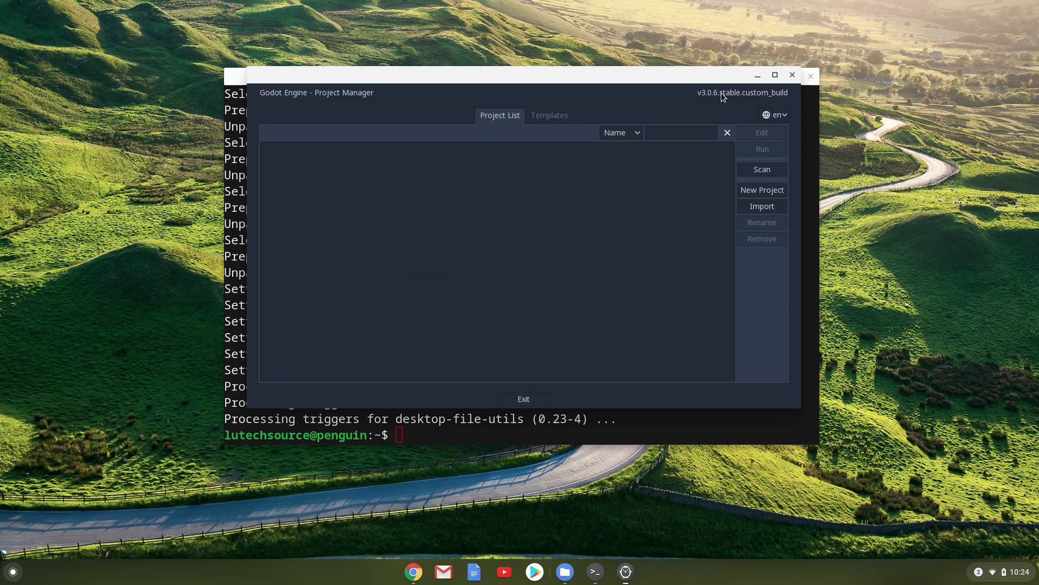
mouse_move(737, 98)
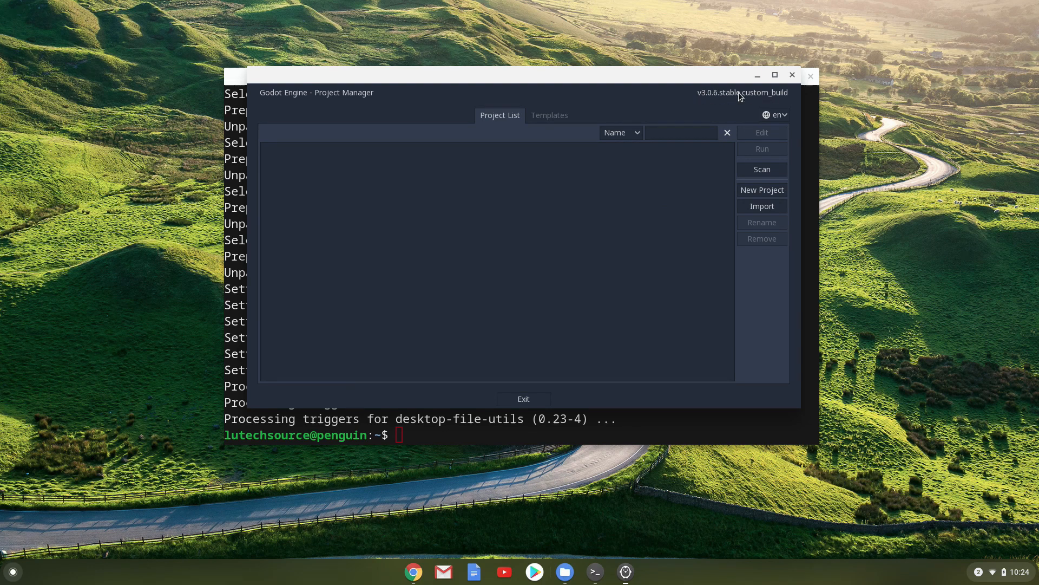
mouse_move(784, 98)
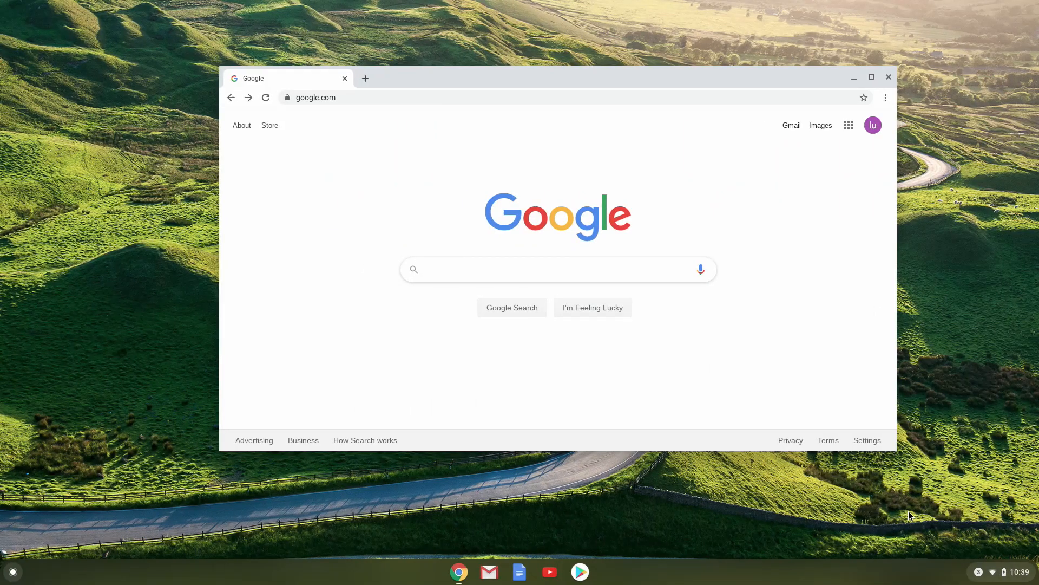
mouse_move(978, 286)
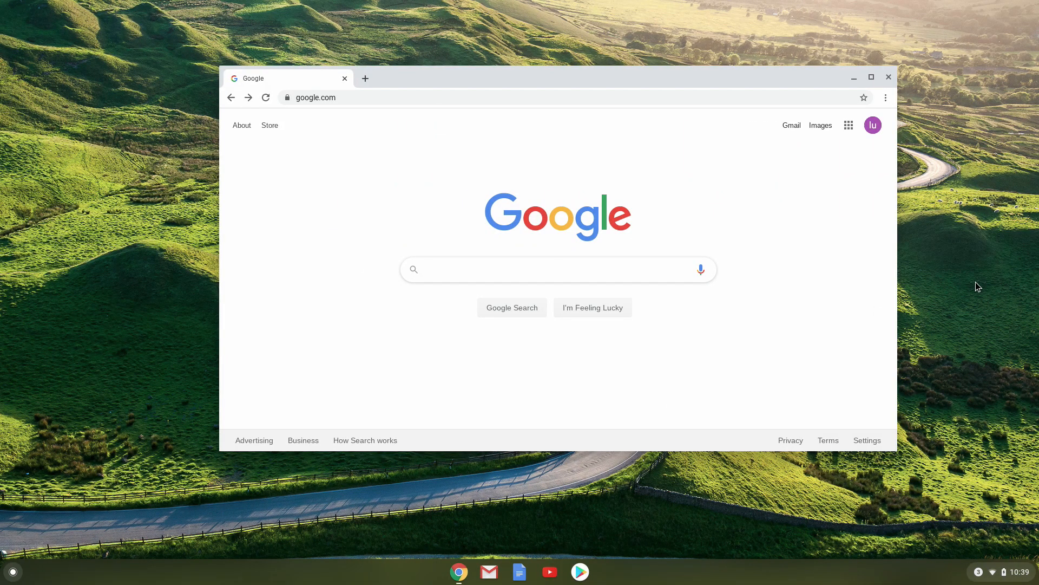
mouse_move(1036, 378)
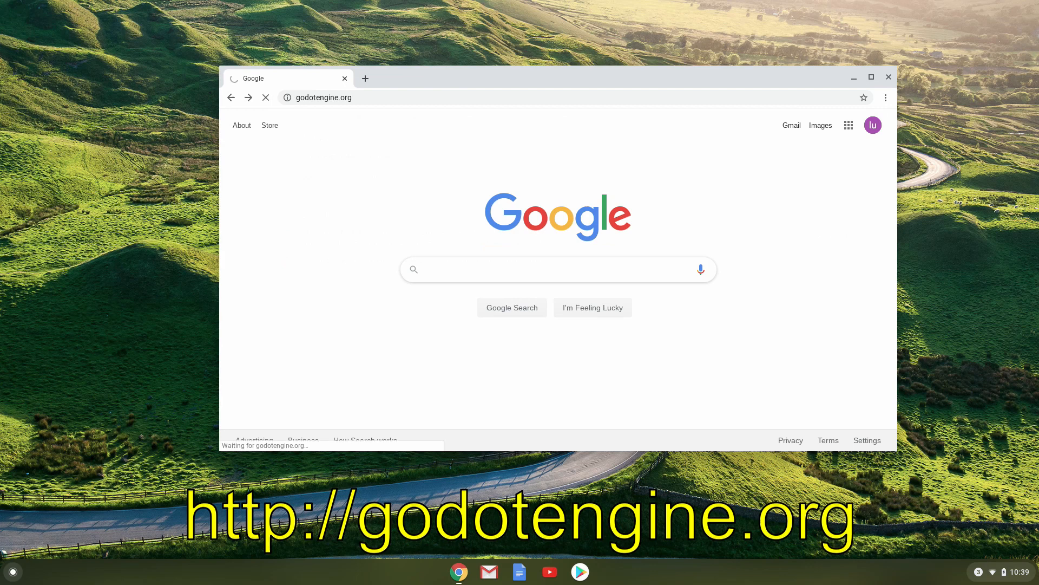
Go to the godotengine.org Download page and switch to the Linux builds.
left_click(318, 97)
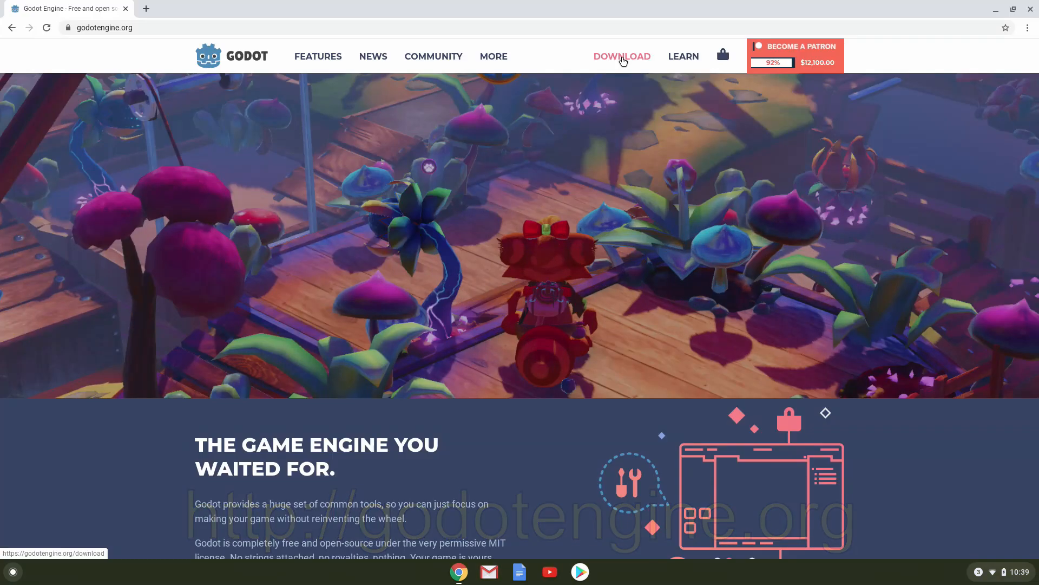
left_click(621, 56)
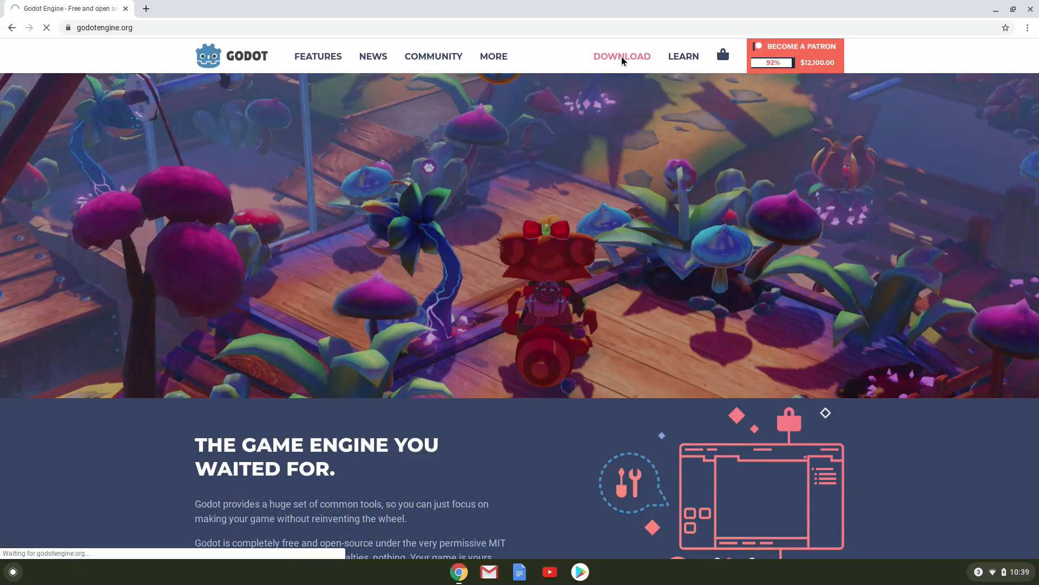
left_click(621, 57)
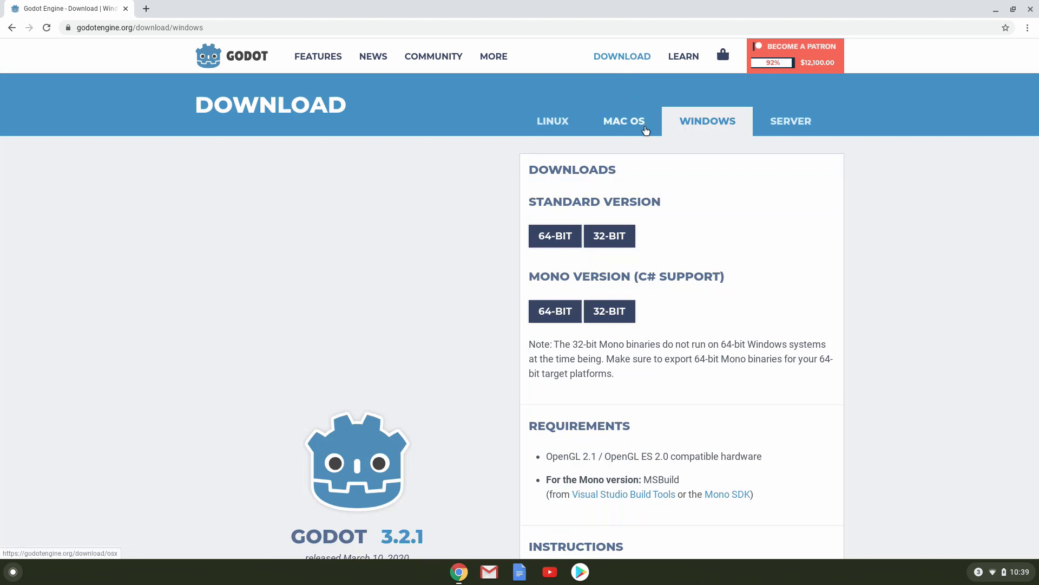
left_click(553, 121)
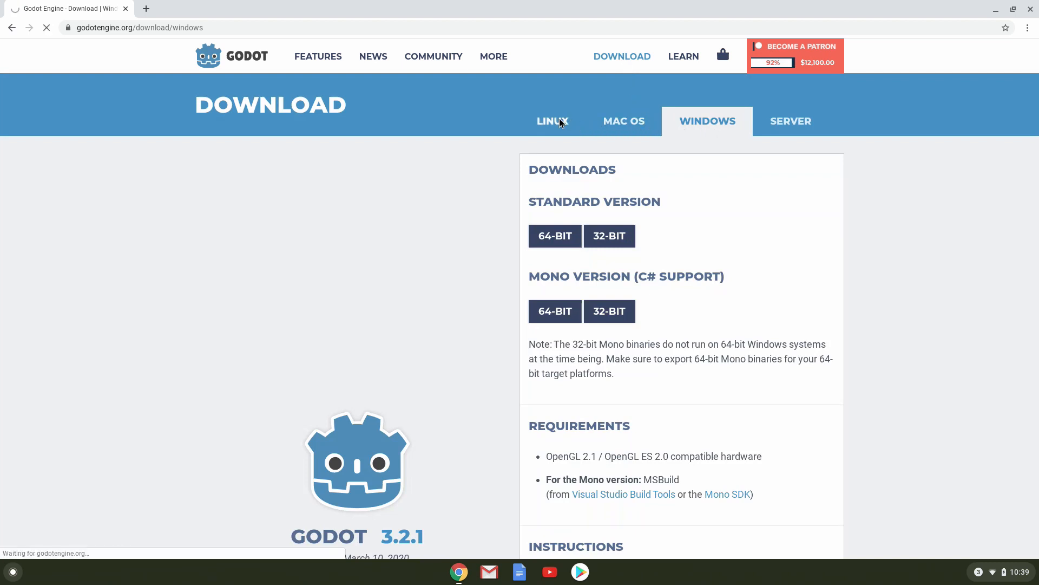
left_click(552, 121)
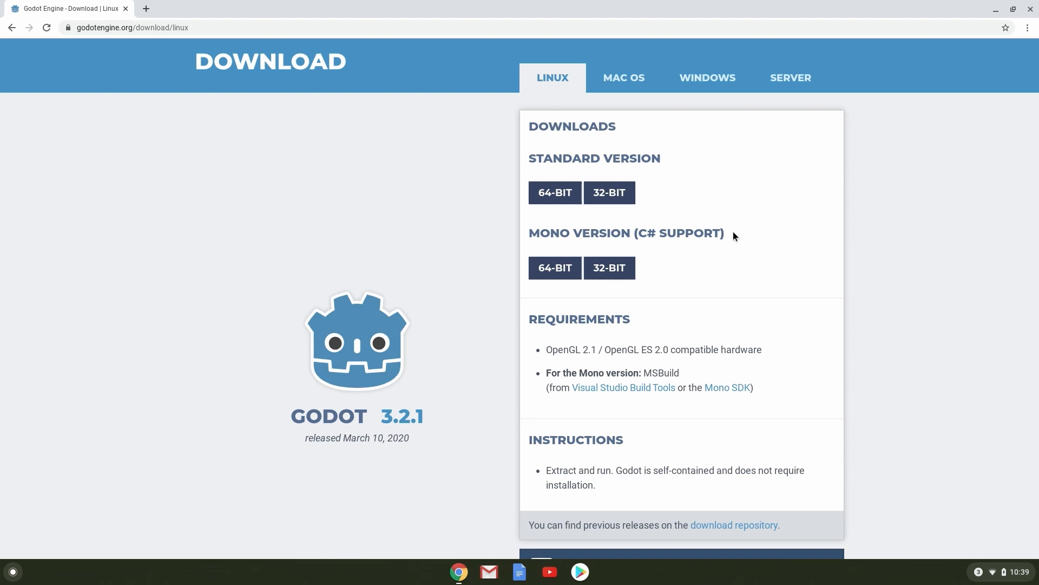
Download the Godot 3.2.1 Mono 64-bit zip and show it in its folder.
left_click(555, 268)
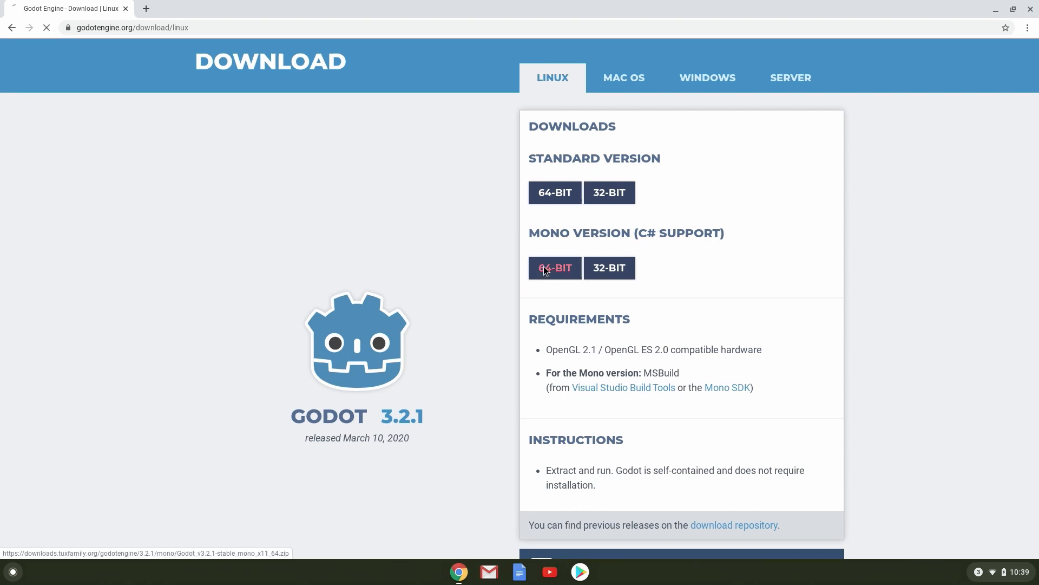
left_click(554, 268)
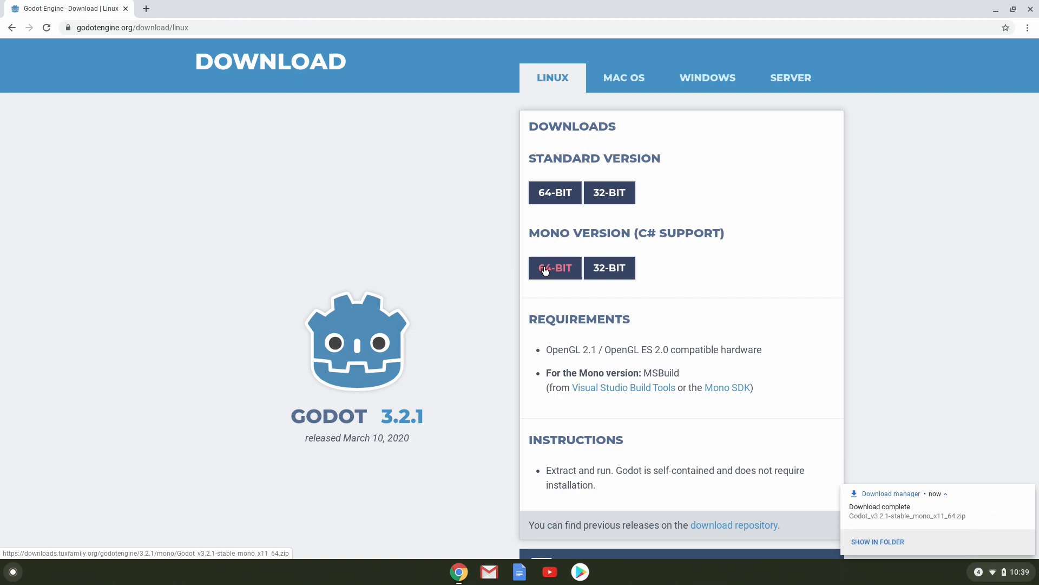
left_click(877, 542)
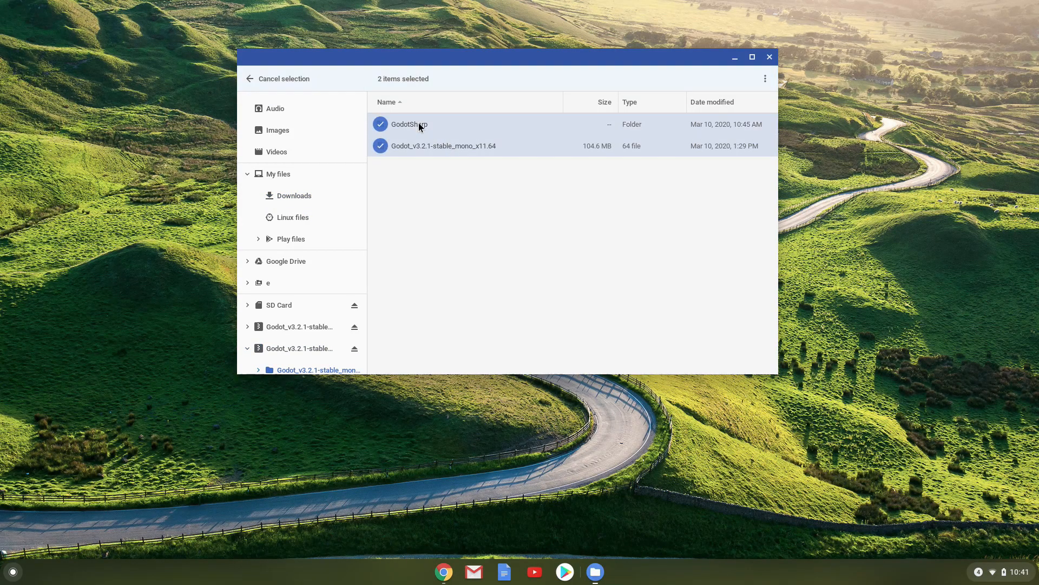
mouse_move(307, 213)
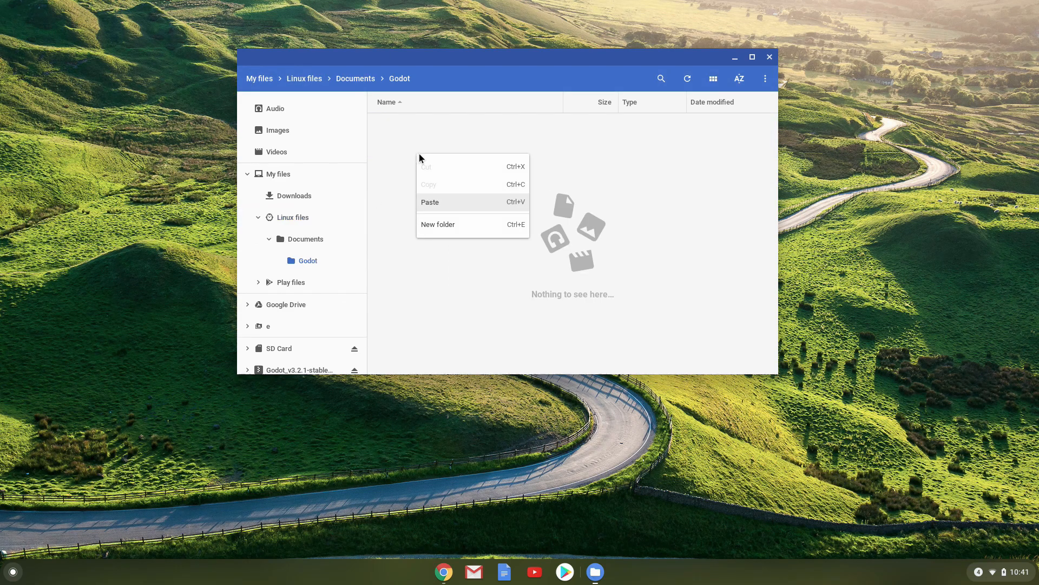
Paste GodotSharp and the Godot_v3.2.1 Mono build into Documents/Godot, then start Terminal.
left_click(431, 202)
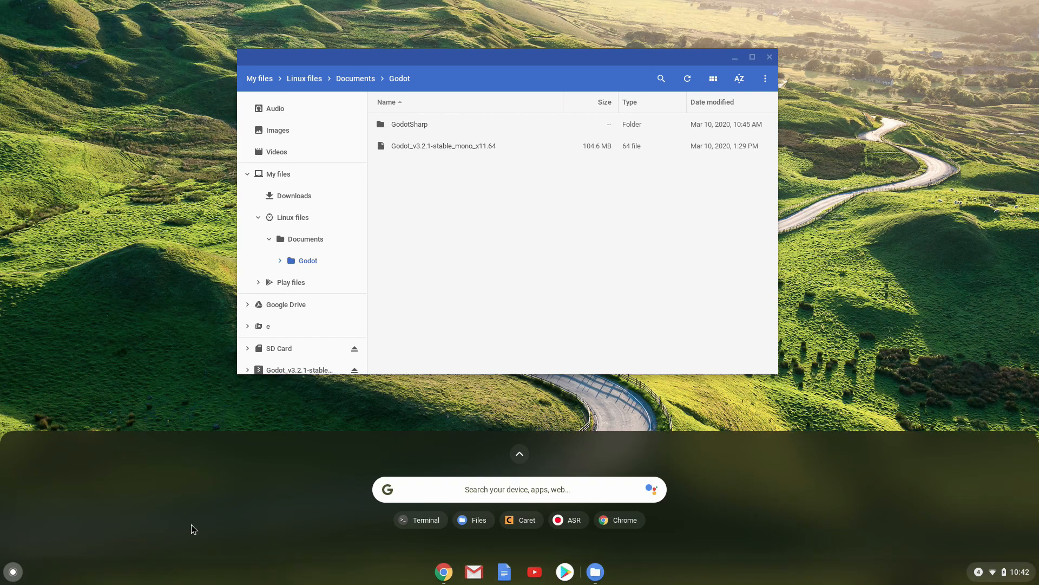
left_click(426, 520)
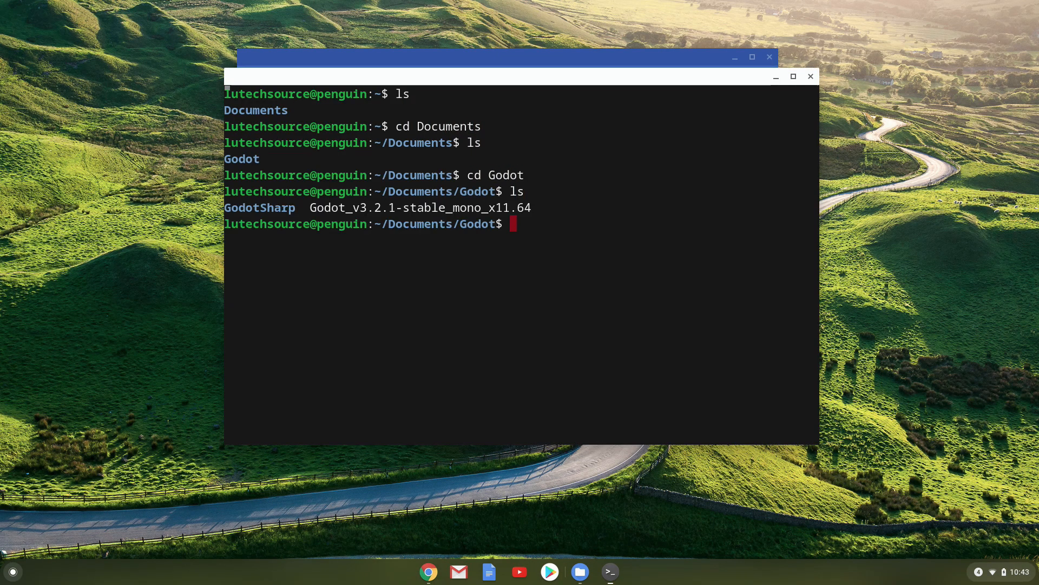
Make Godot_v3.2.1-stable_mono_x11.64 executable with chmod +x.
type("./")
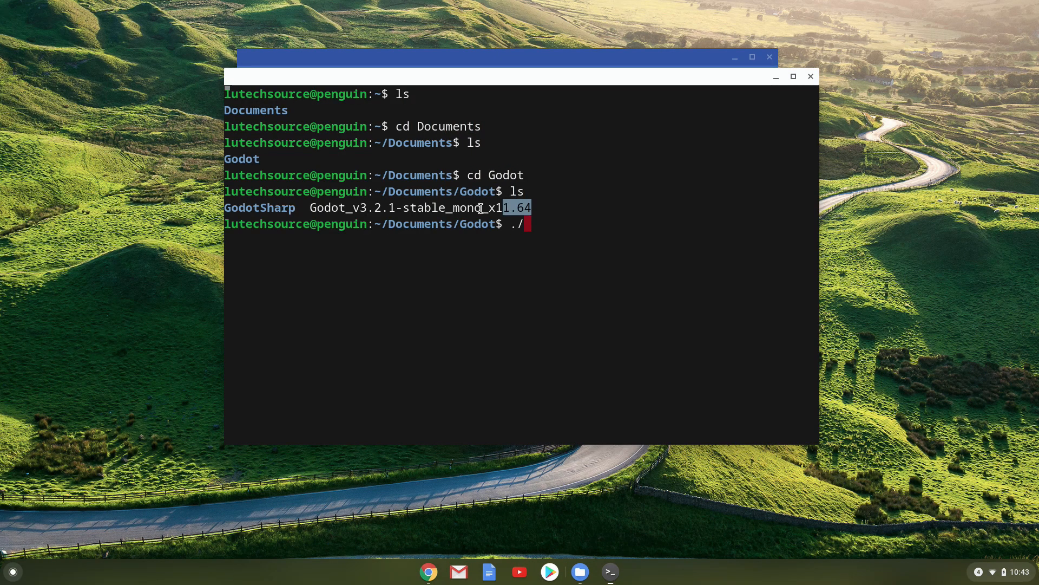
double_click(411, 207)
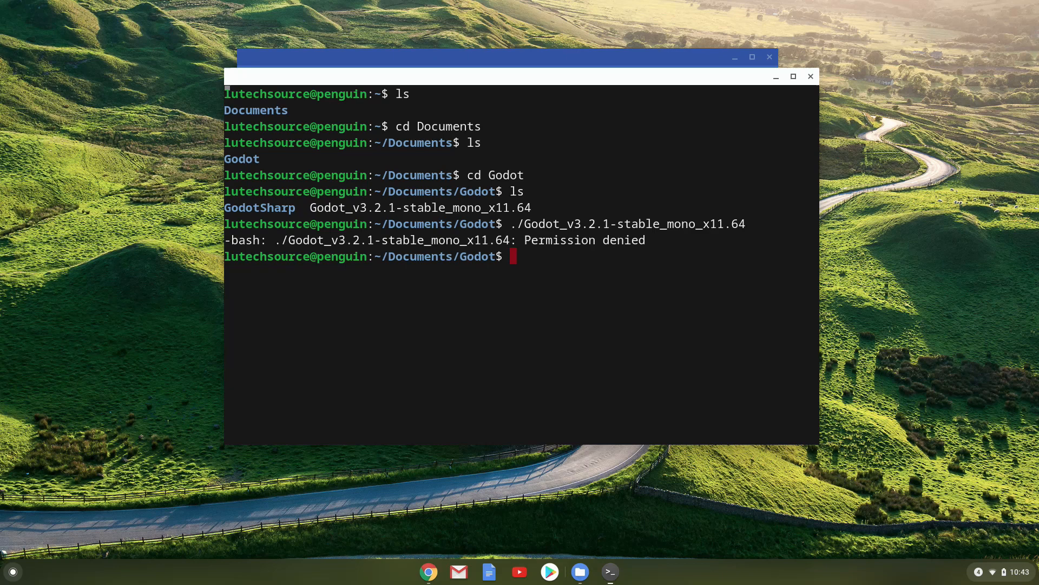
type("c")
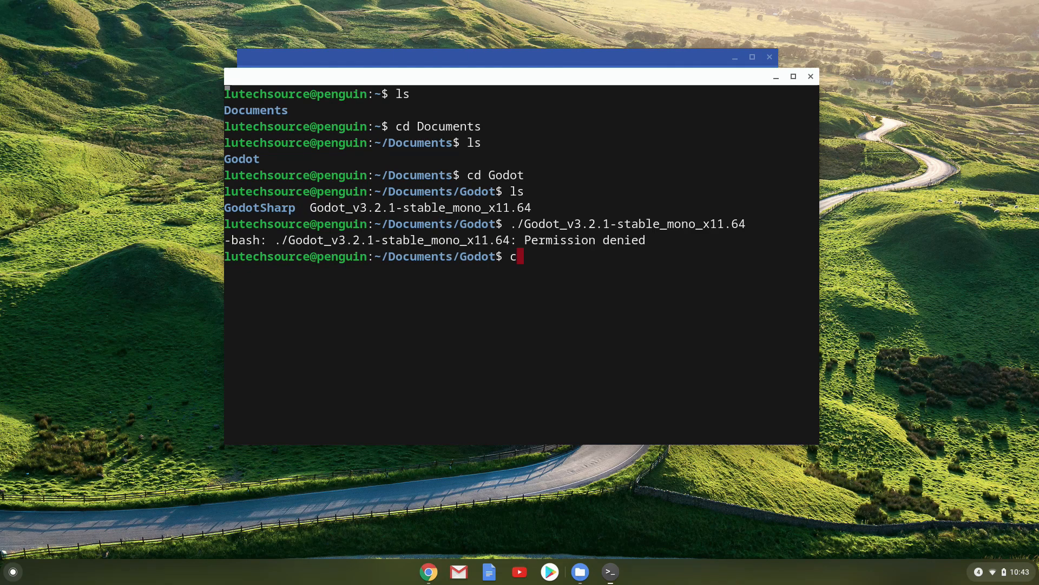
type("hmod +")
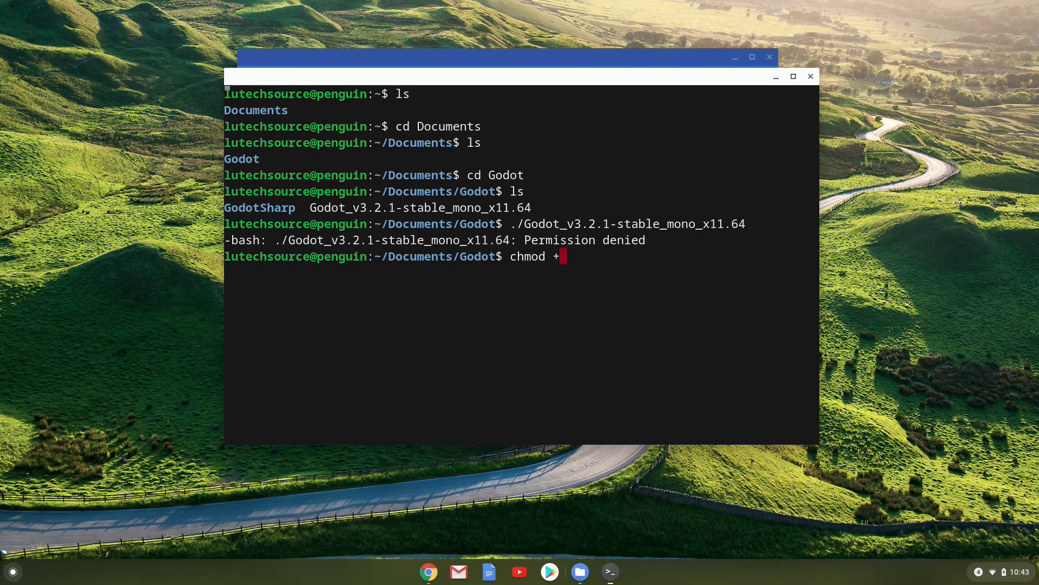
type("x")
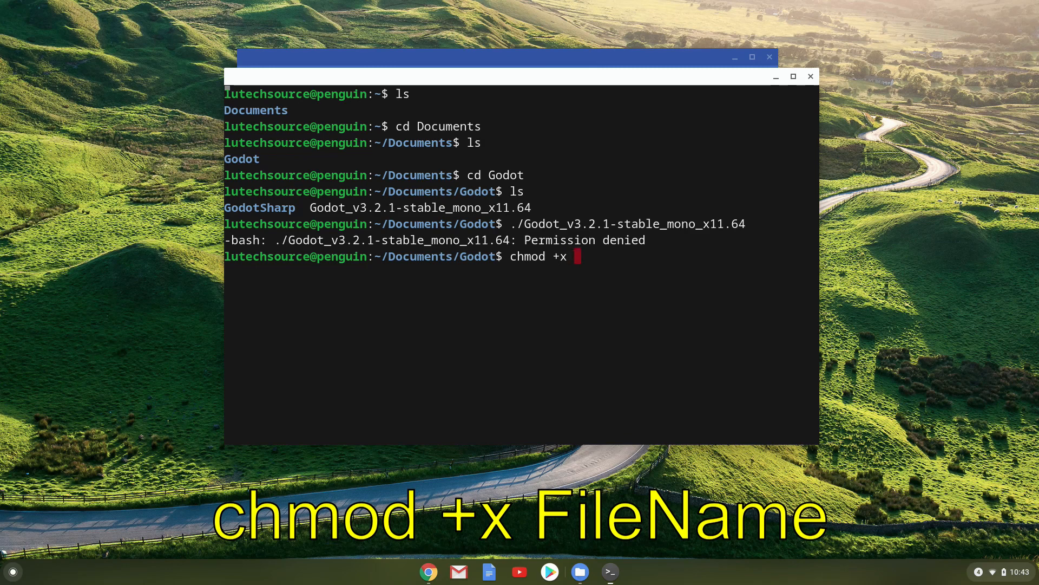
type("Godot_v3.2.1-stable_mono_x11.64")
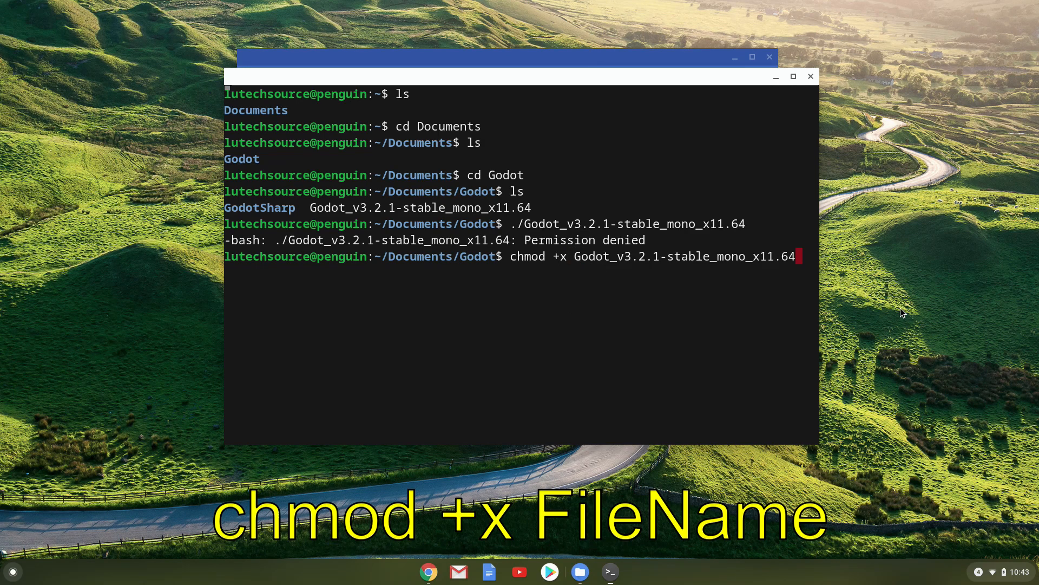
key("Return")
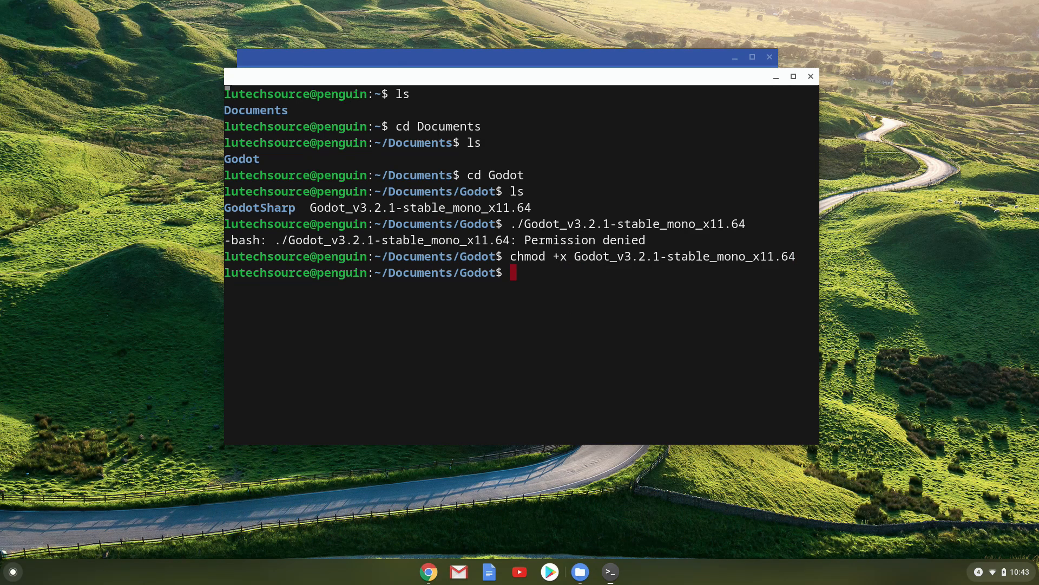
List the folder and launch the Godot Mono build from Terminal.
type("ls")
type("./Godot_v3.2.1-stable_mono_x11.64")
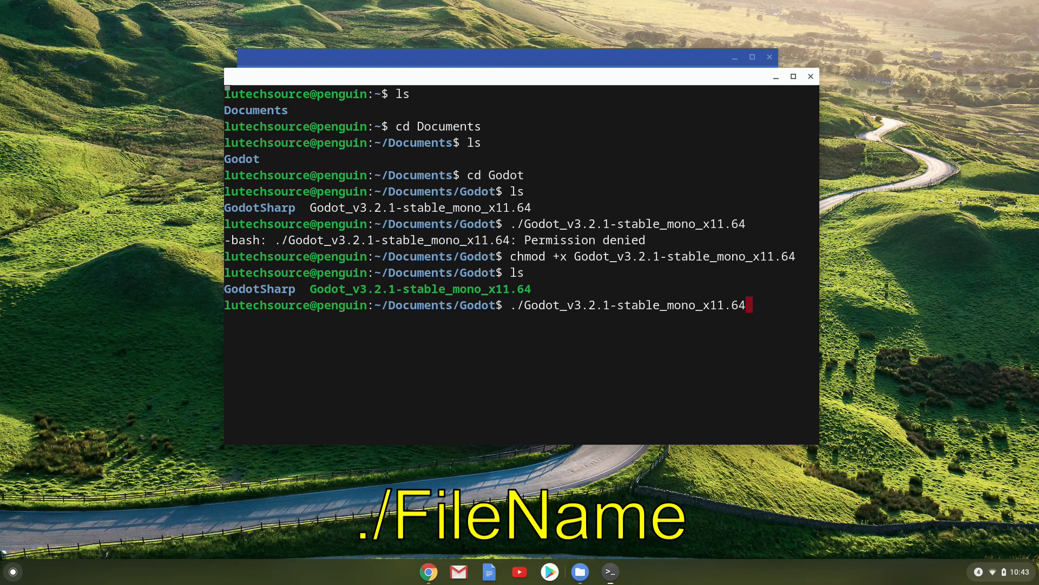
key("Return")
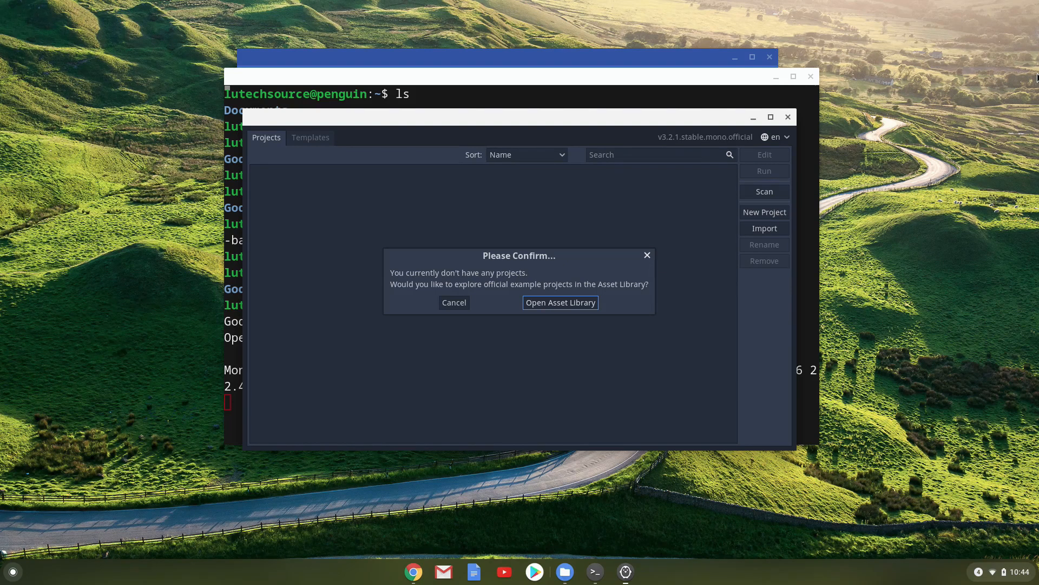
mouse_move(366, 141)
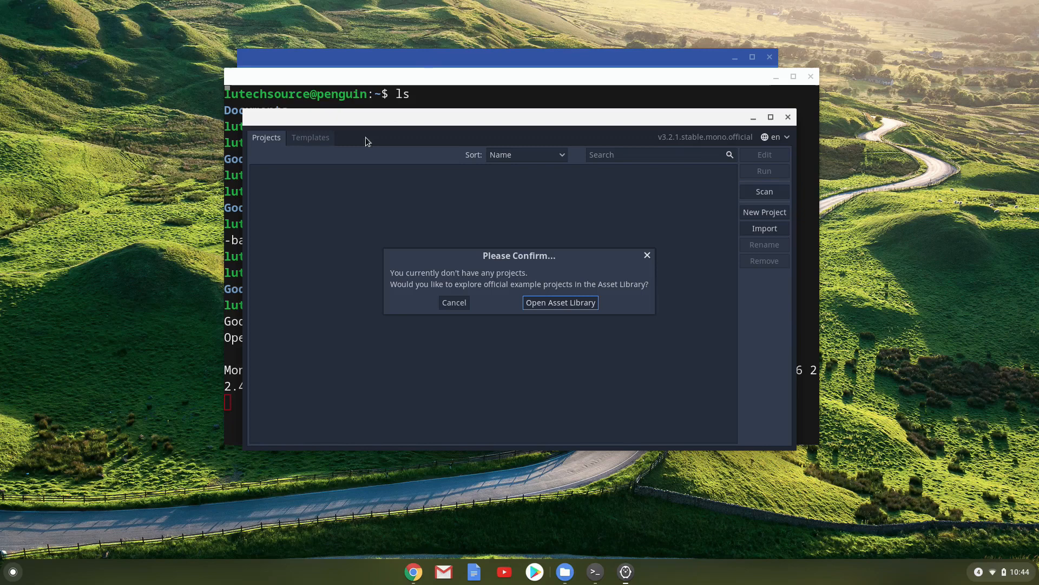
Choose Open Asset Library to list the official demo project templates.
left_click(560, 302)
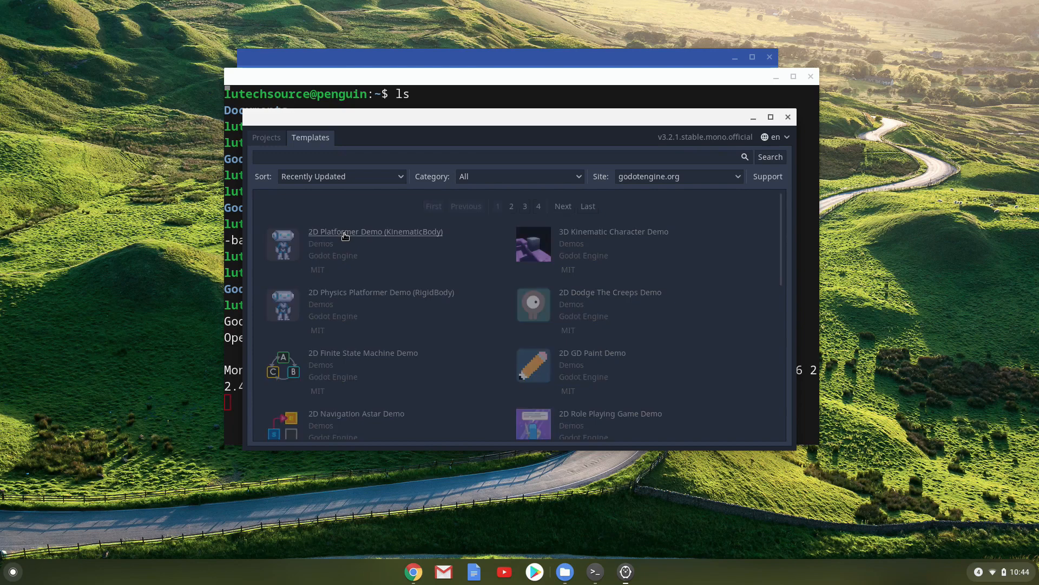
Download the 2D Platformer Demo (KinematicBody) from the Asset Library templates.
left_click(374, 231)
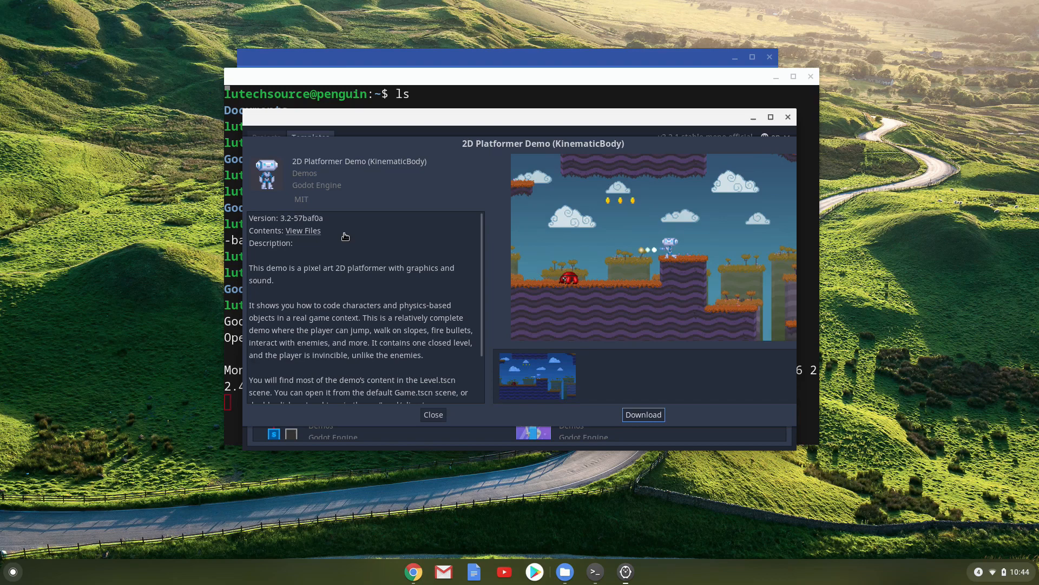
mouse_move(475, 222)
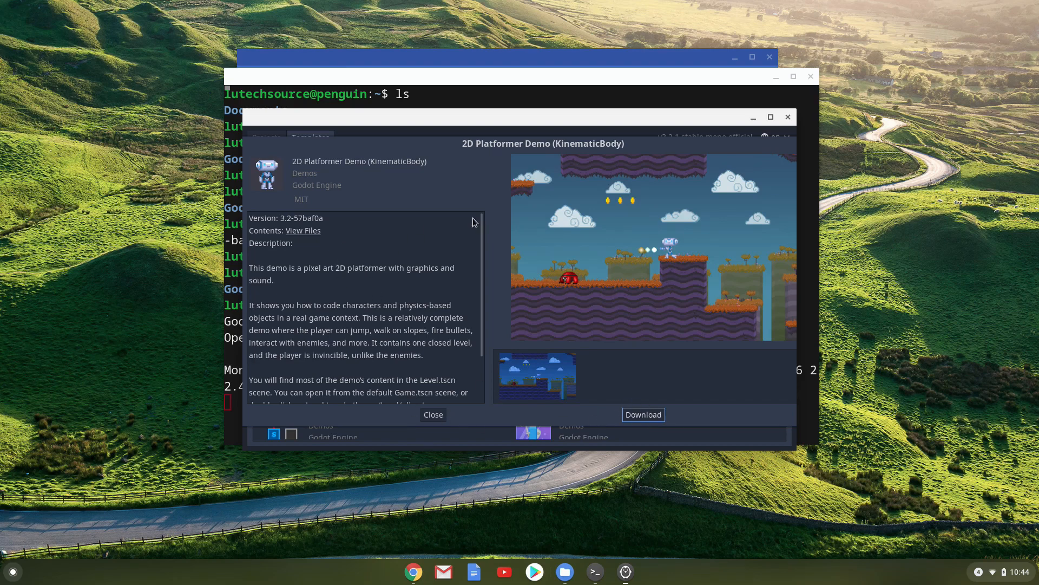
scroll("down", 3)
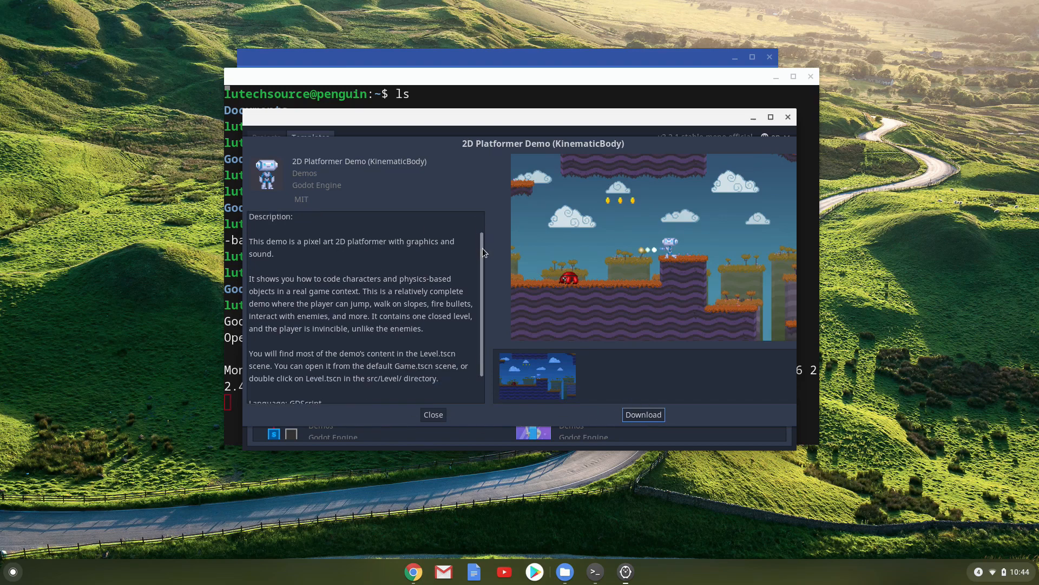
left_click(641, 415)
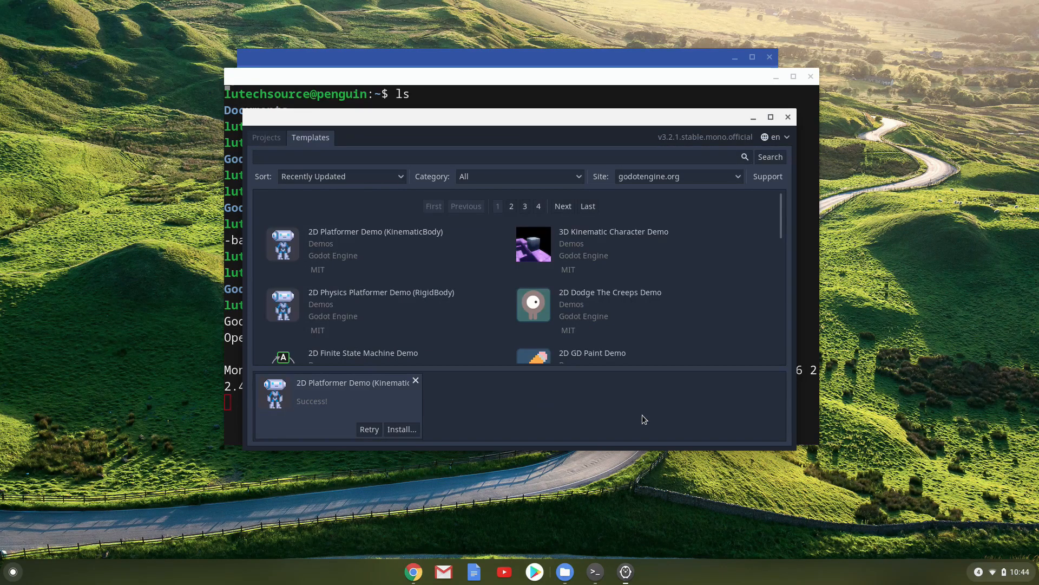
mouse_move(401, 429)
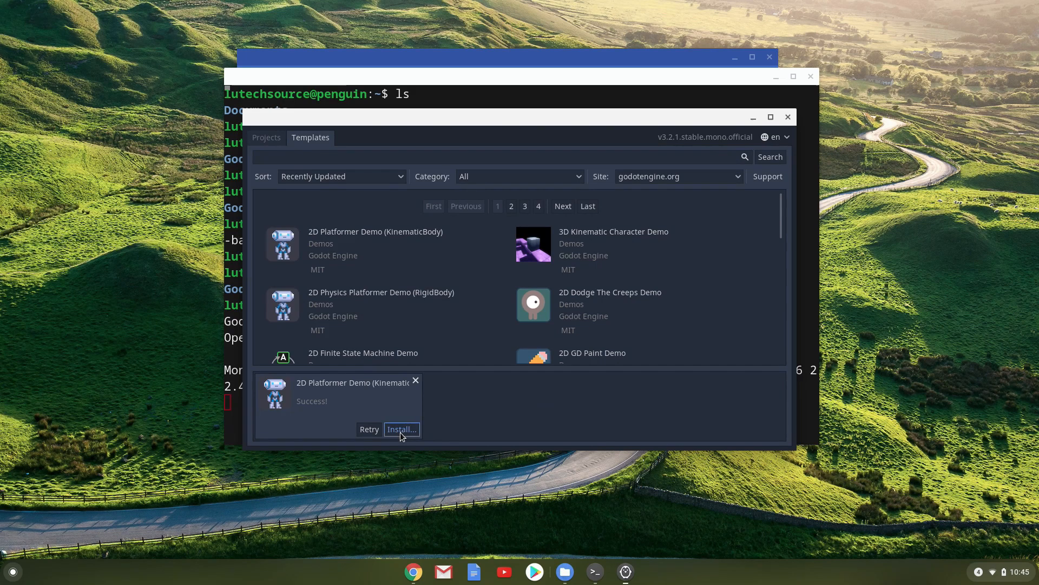
Choose a new 'Godot Projects' folder inside Documents as the install location.
left_click(401, 429)
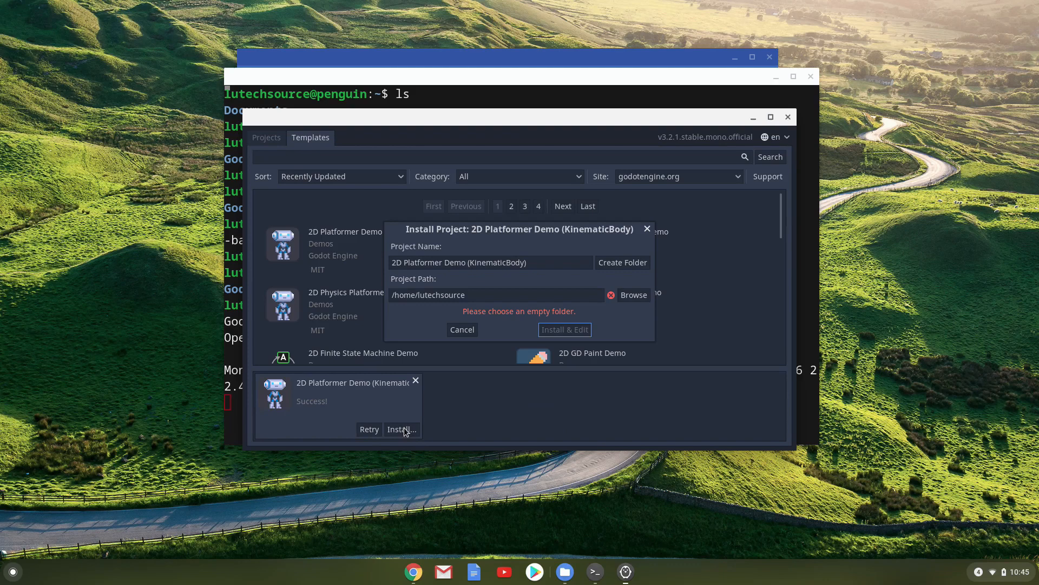
left_click(633, 294)
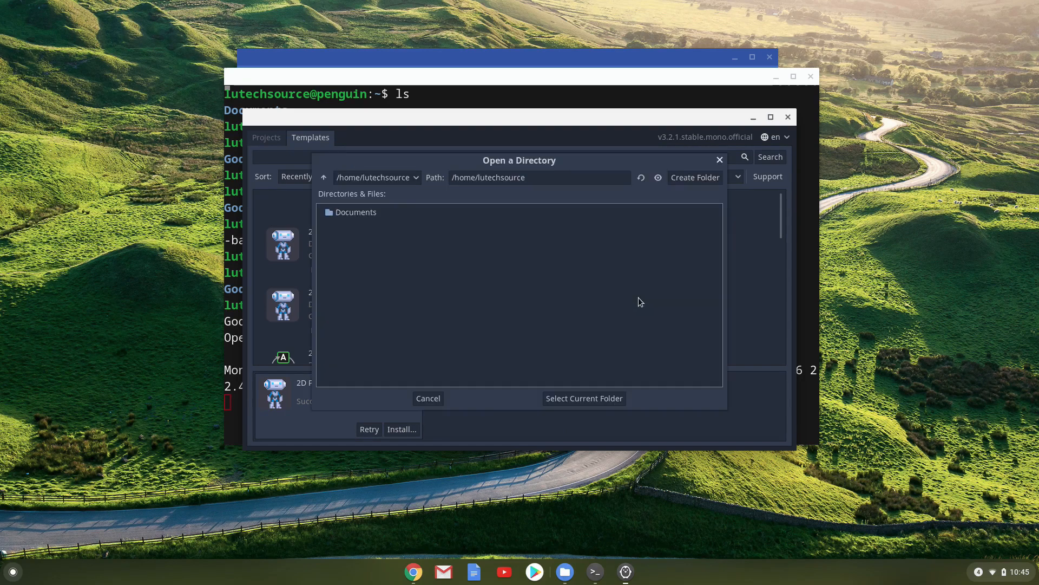
mouse_move(404, 241)
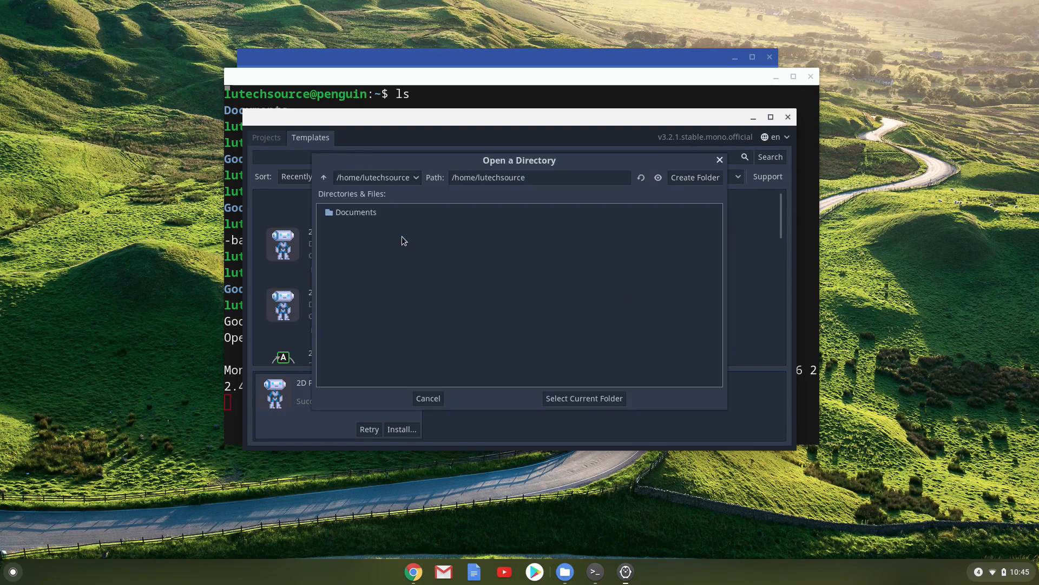
double_click(356, 212)
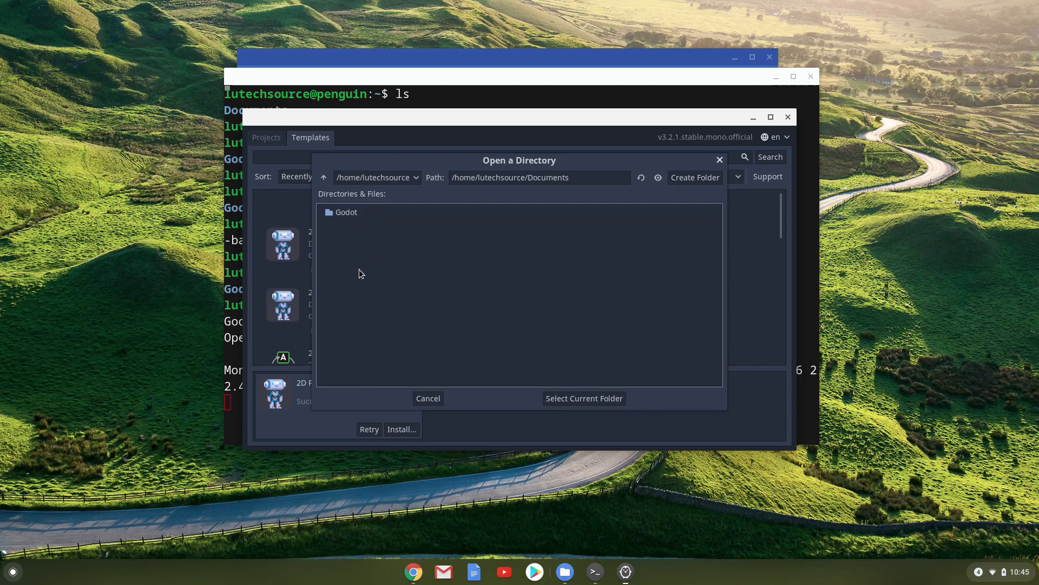
left_click(694, 177)
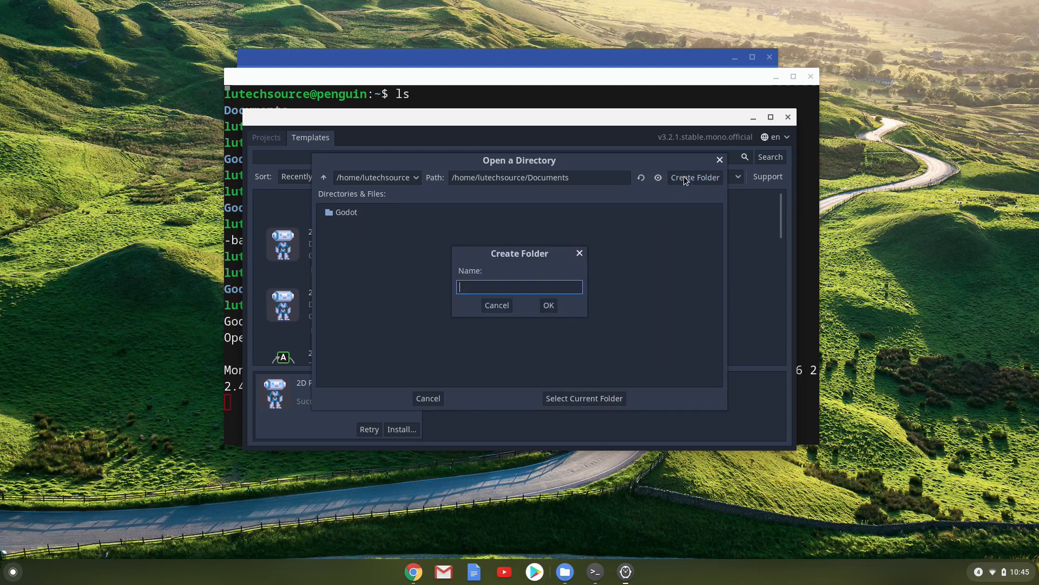
left_click(548, 306)
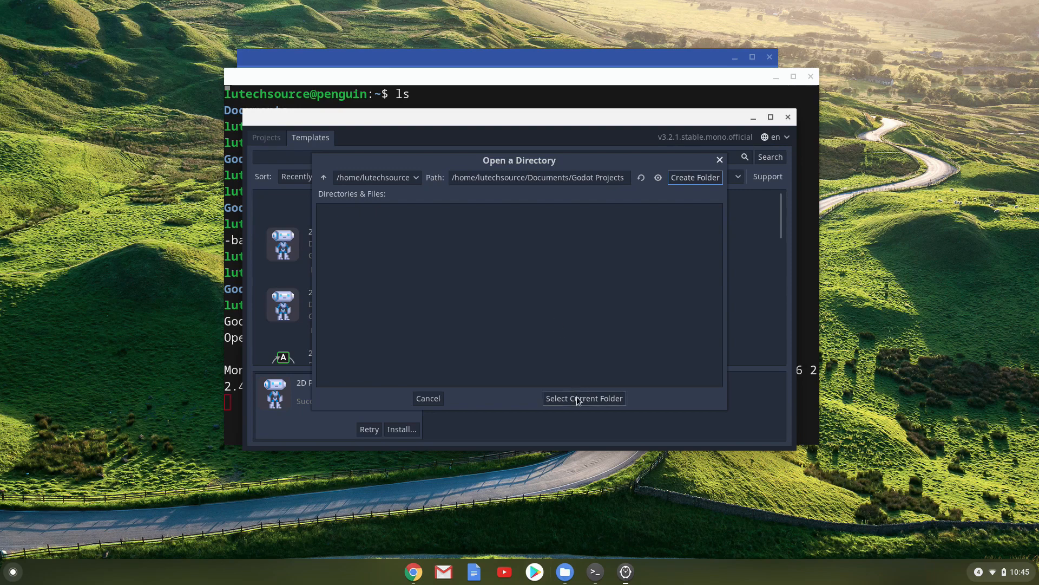
left_click(583, 398)
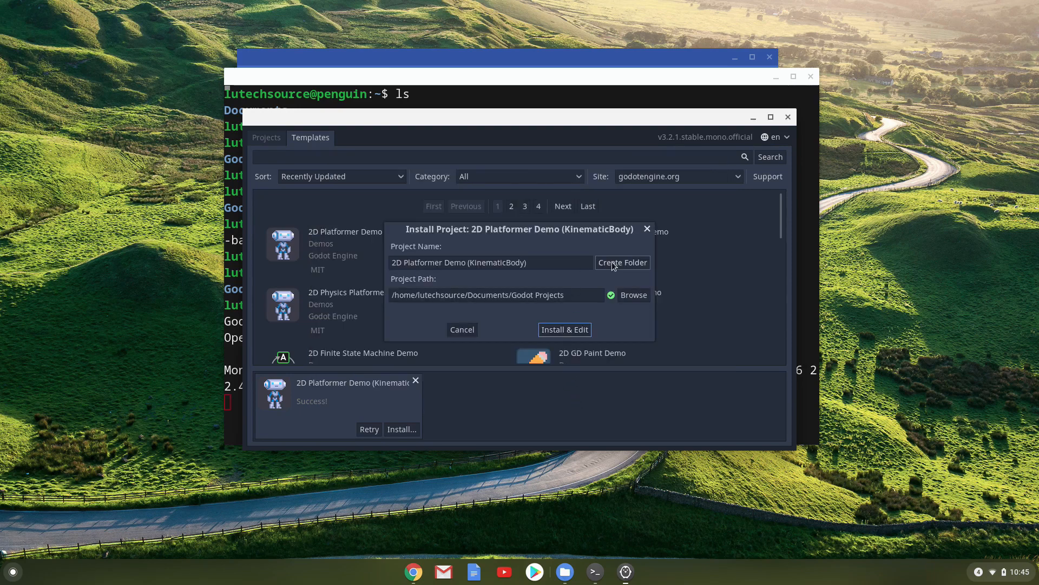
Install the demo into its own project folder there and open it in the editor.
left_click(622, 262)
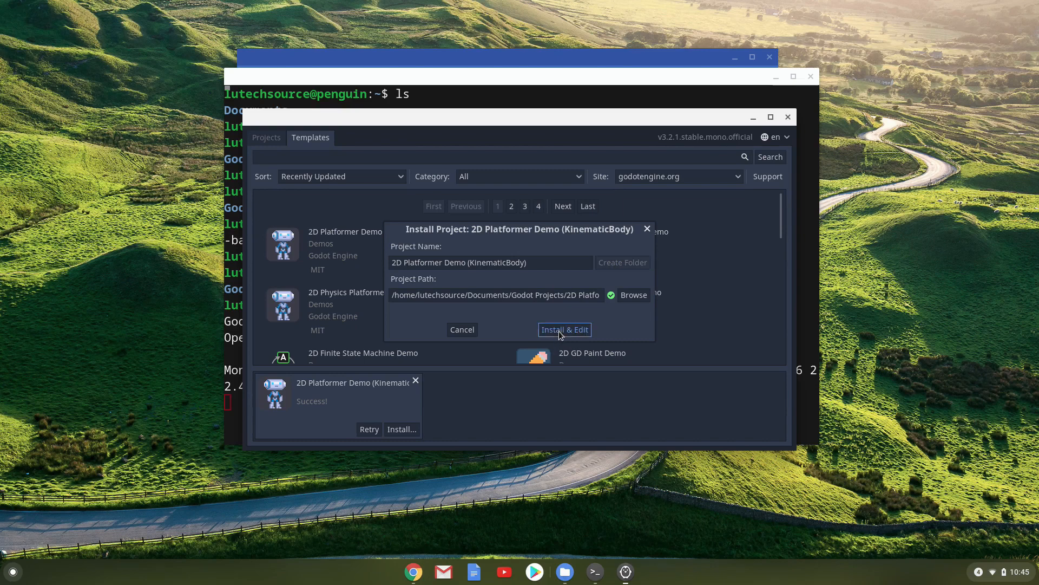
left_click(564, 330)
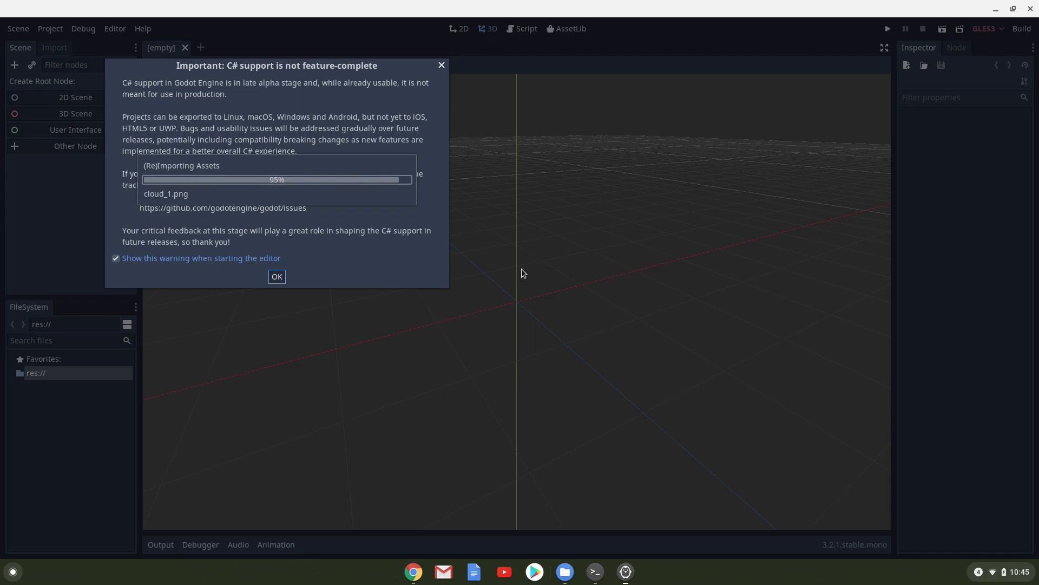
Dismiss the C# support warning and run the 2D platformer demo.
left_click(277, 276)
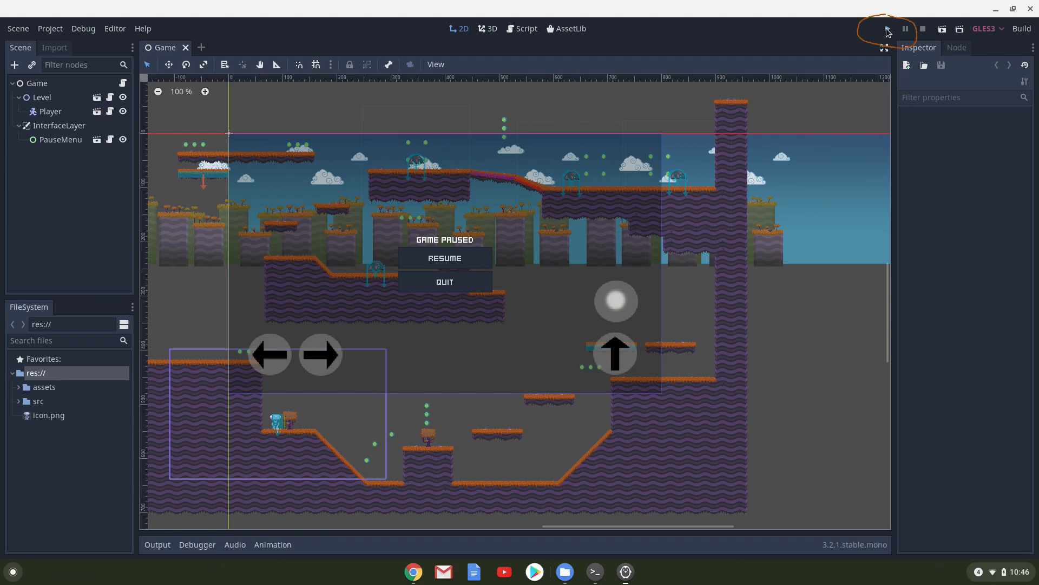
left_click(886, 29)
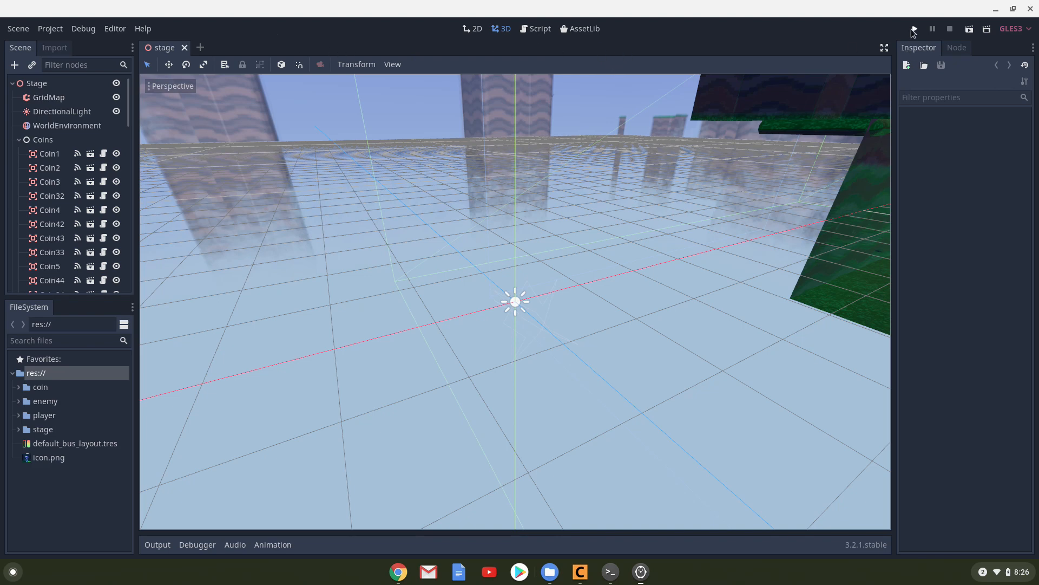
Run the 3D platformer demo's stage scene with Play (F5).
left_click(914, 29)
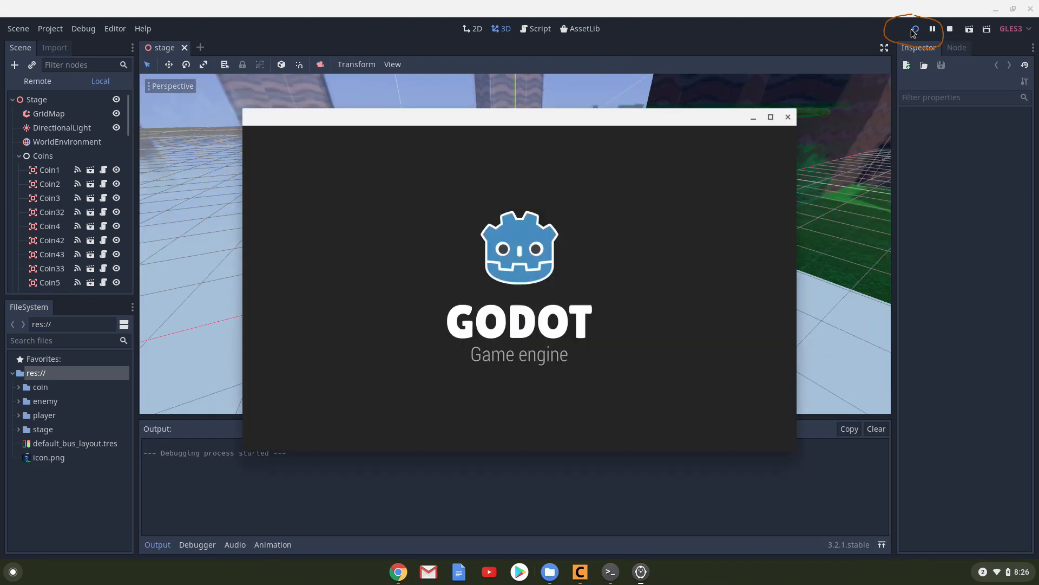